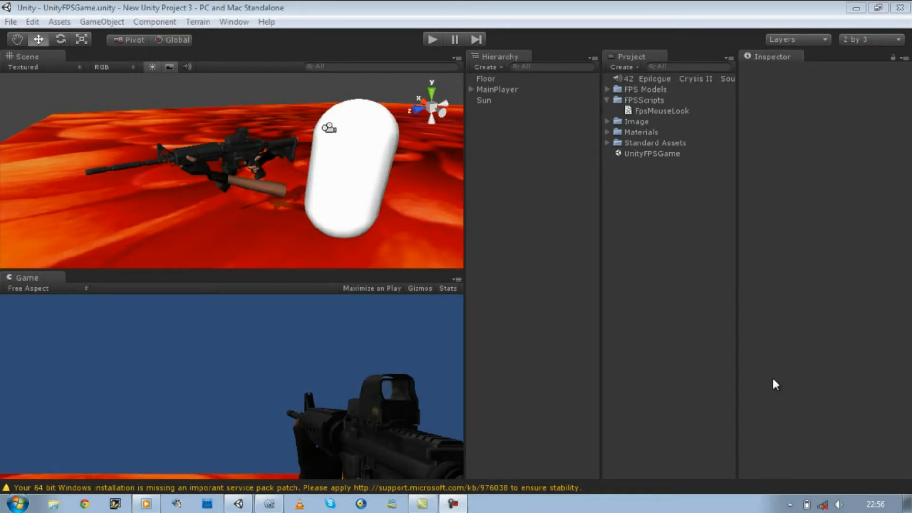
mouse_move(456, 222)
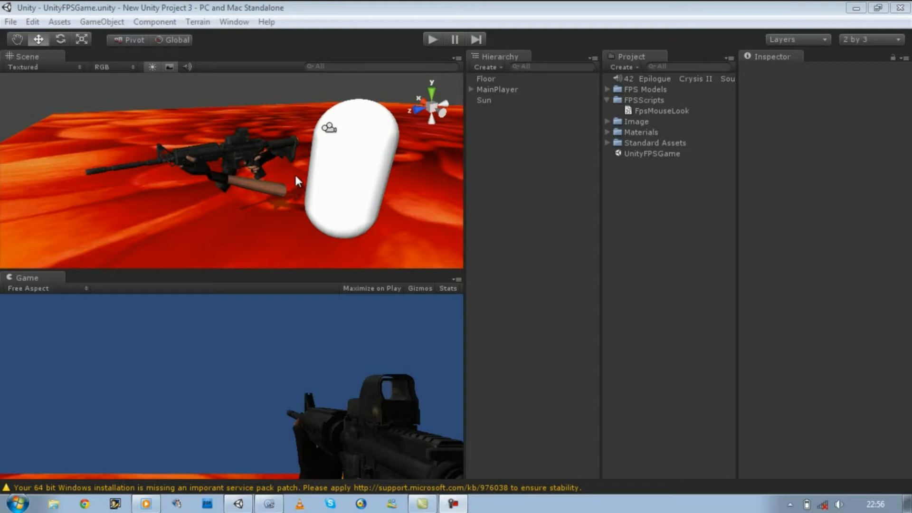
mouse_move(273, 204)
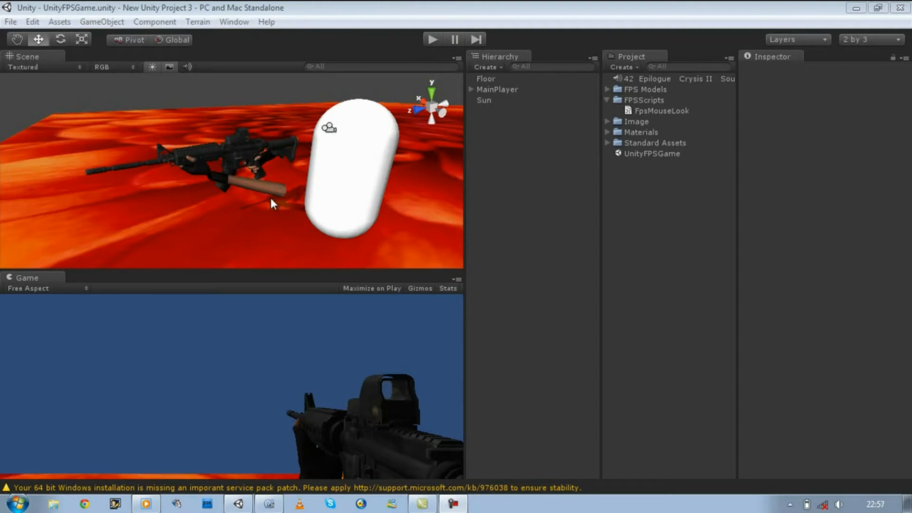
mouse_move(208, 185)
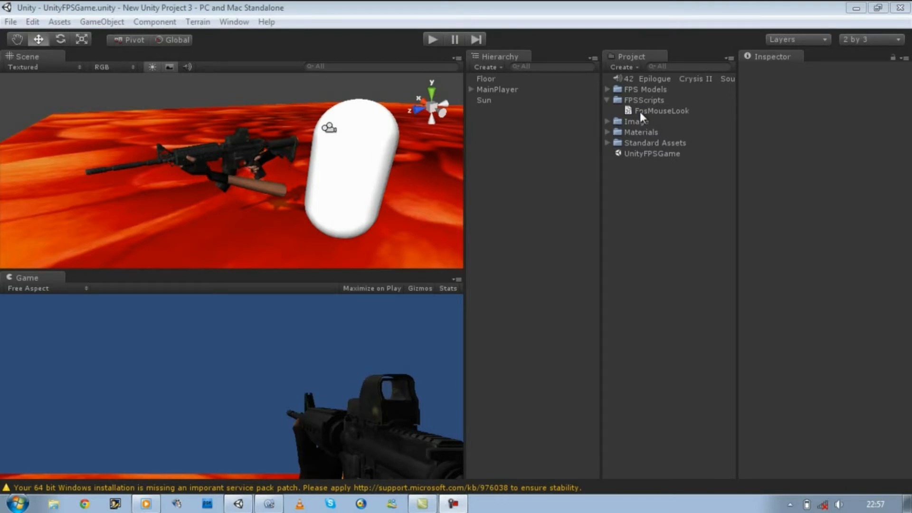
mouse_move(650, 105)
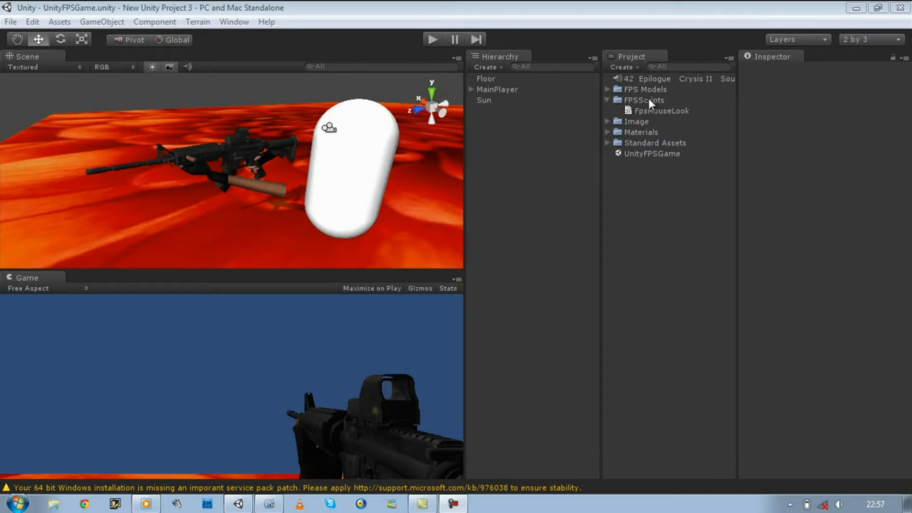
- Create a new C# script in FPSScripts named FpsMouseLookCSharp
right_click(640, 101)
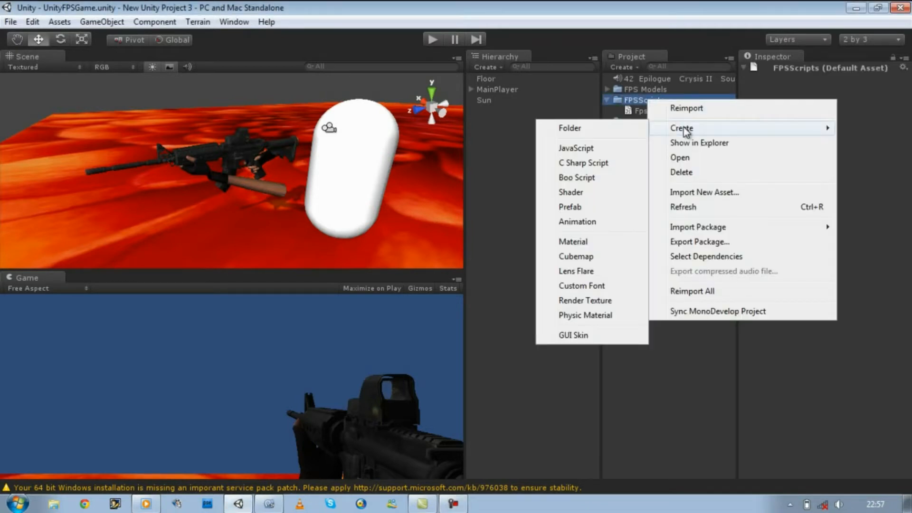
mouse_move(583, 162)
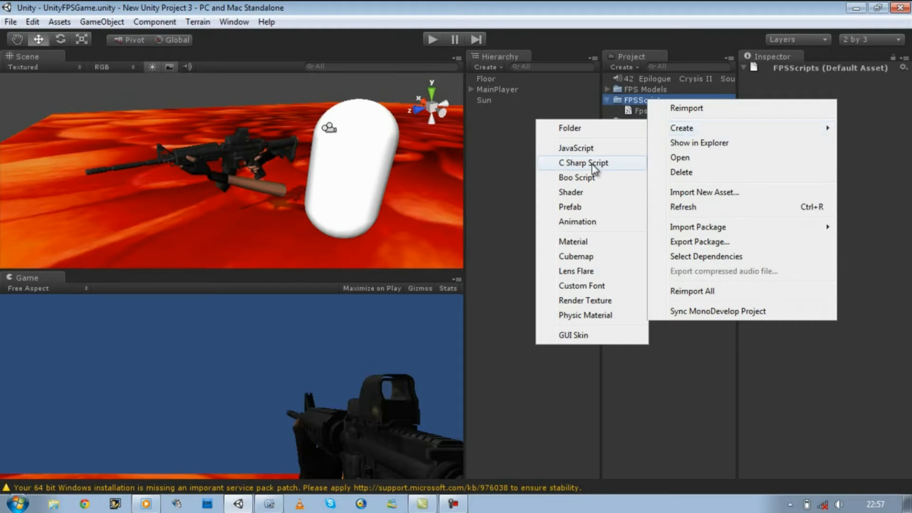
left_click(582, 163)
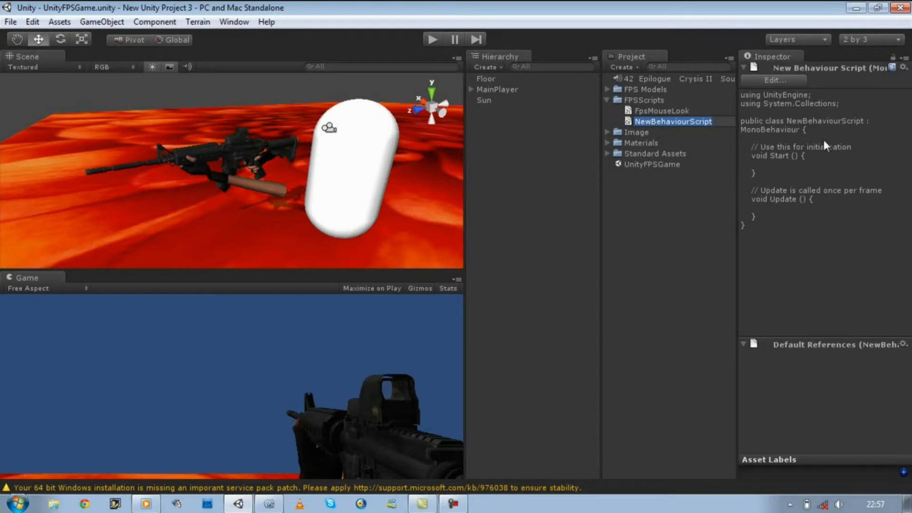
double_click(673, 121)
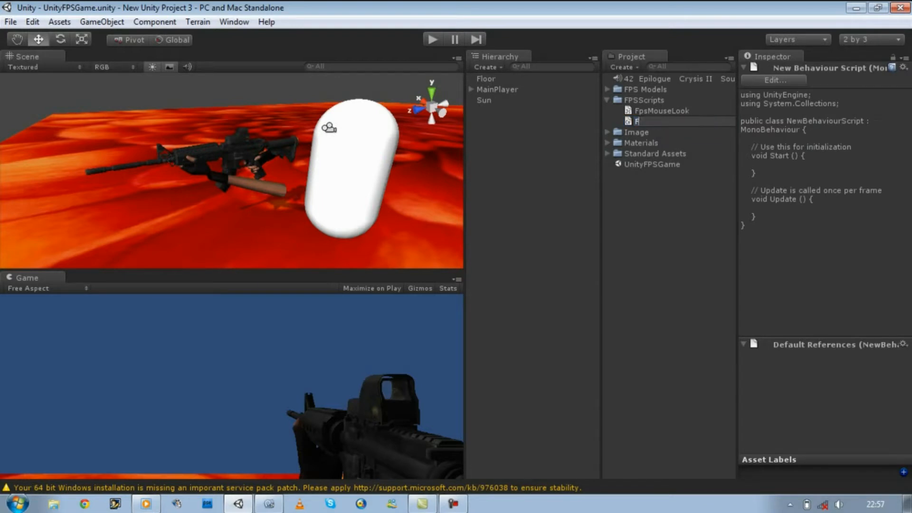
type("psMouseLookC")
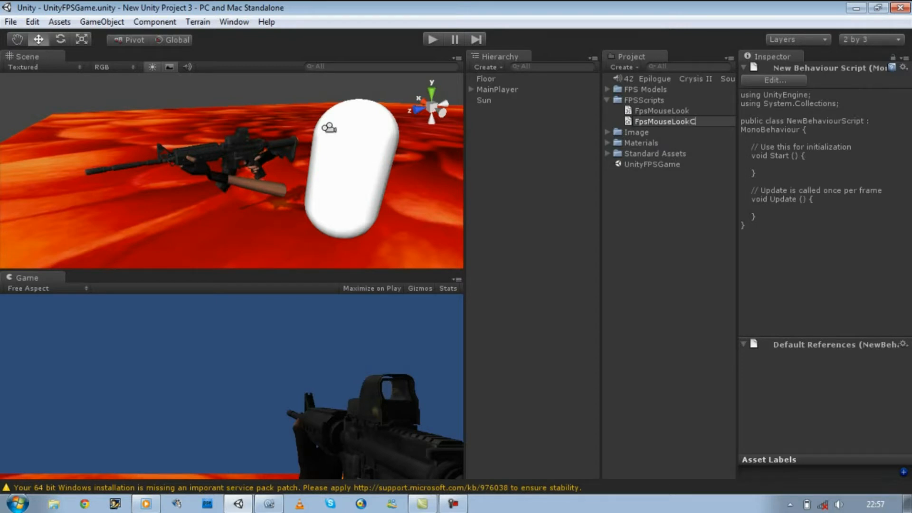
type("Sharp")
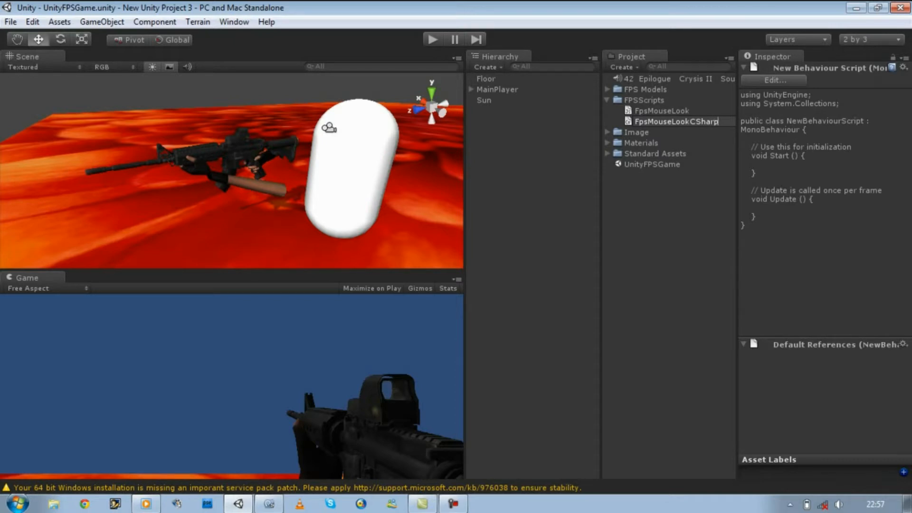
left_click(676, 121)
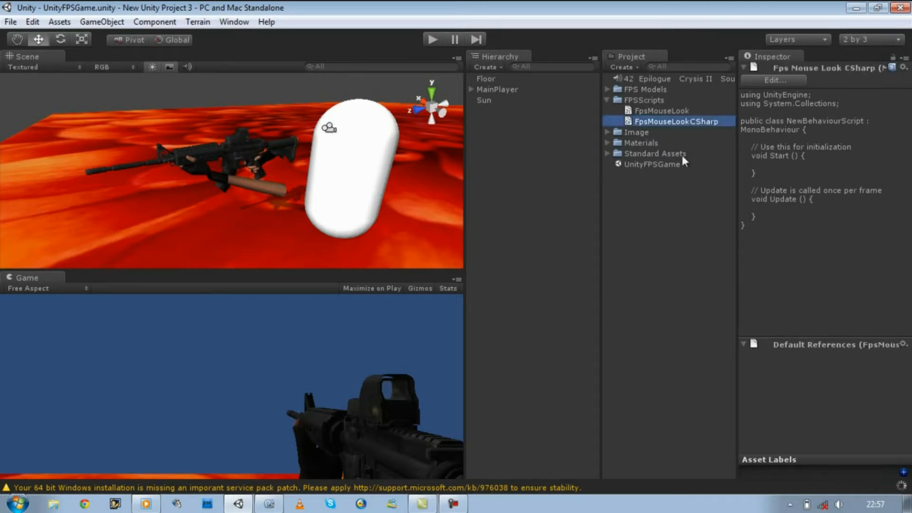
mouse_move(672, 127)
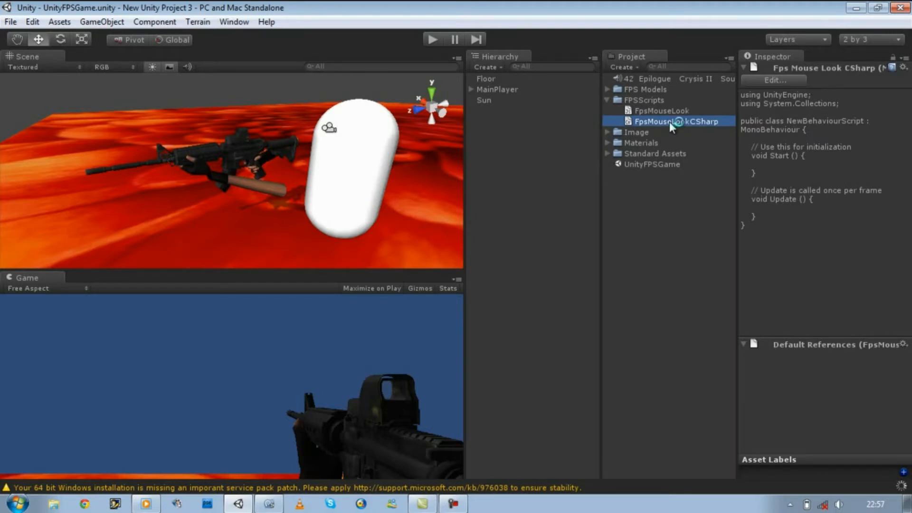
- Open FpsMouseLookCSharp.cs in MonoDevelop and place the cursor at line 4
double_click(674, 121)
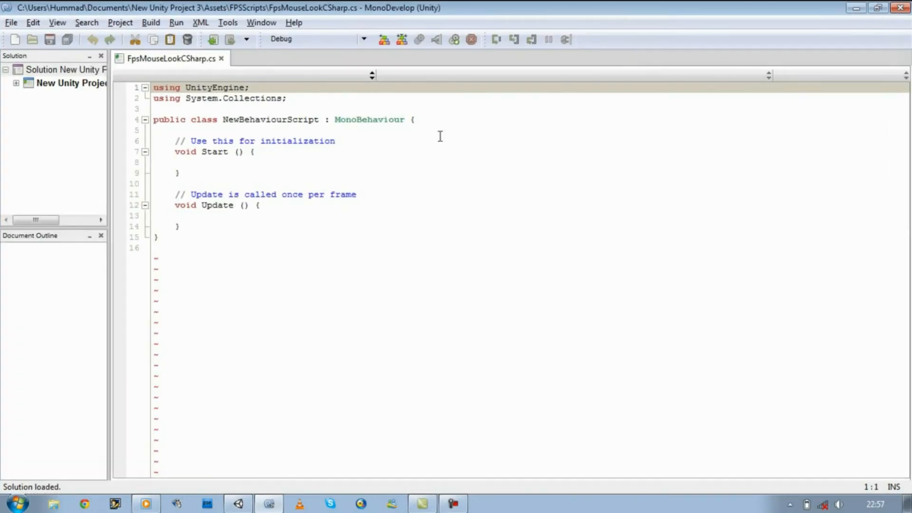
mouse_move(329, 169)
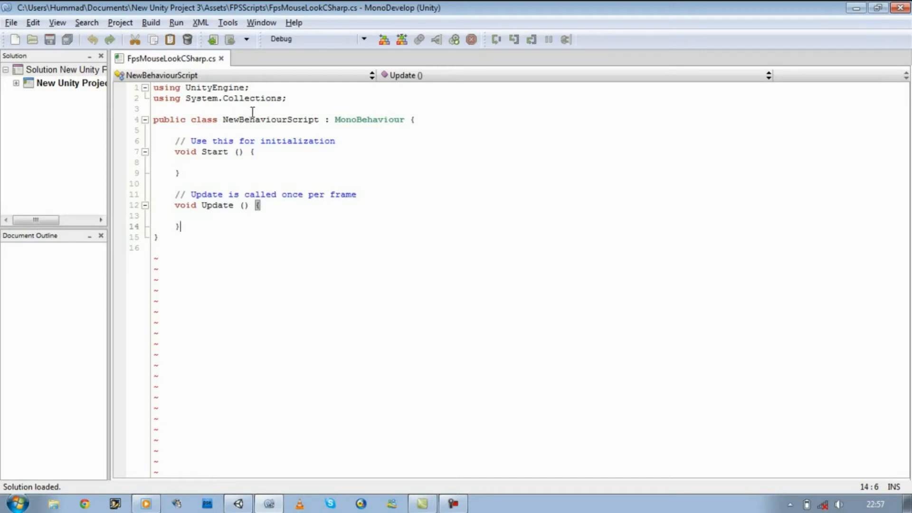
mouse_move(313, 113)
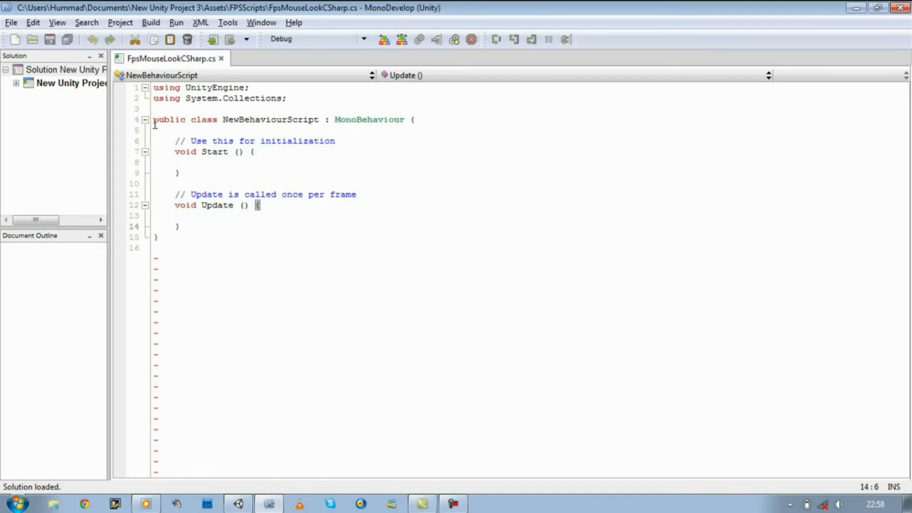
left_click(389, 119)
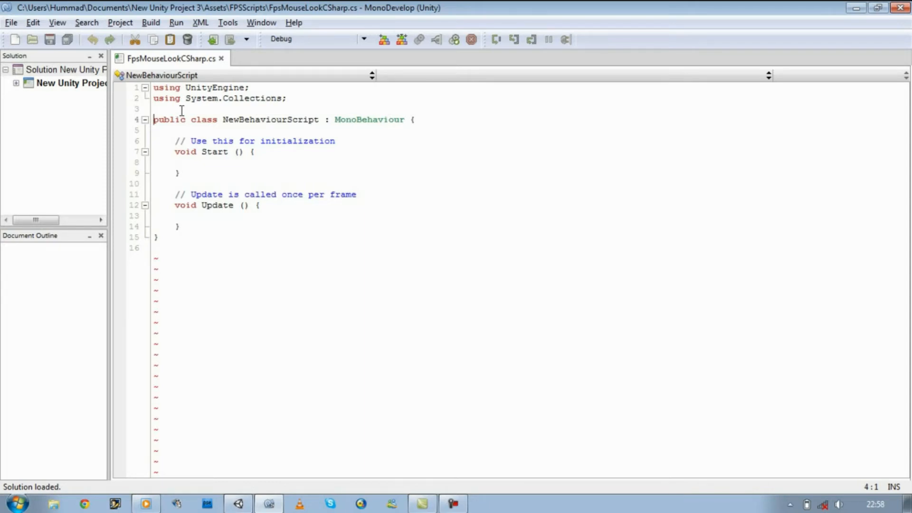
mouse_move(165, 129)
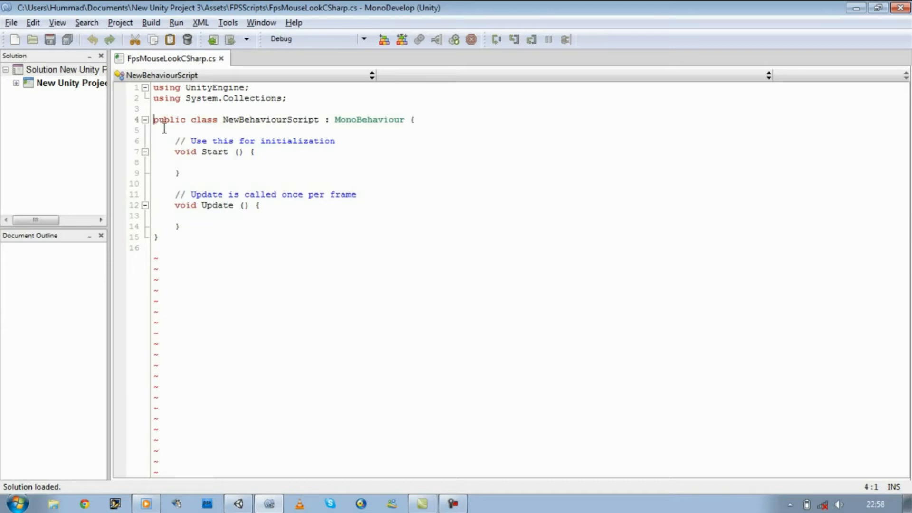
mouse_move(224, 151)
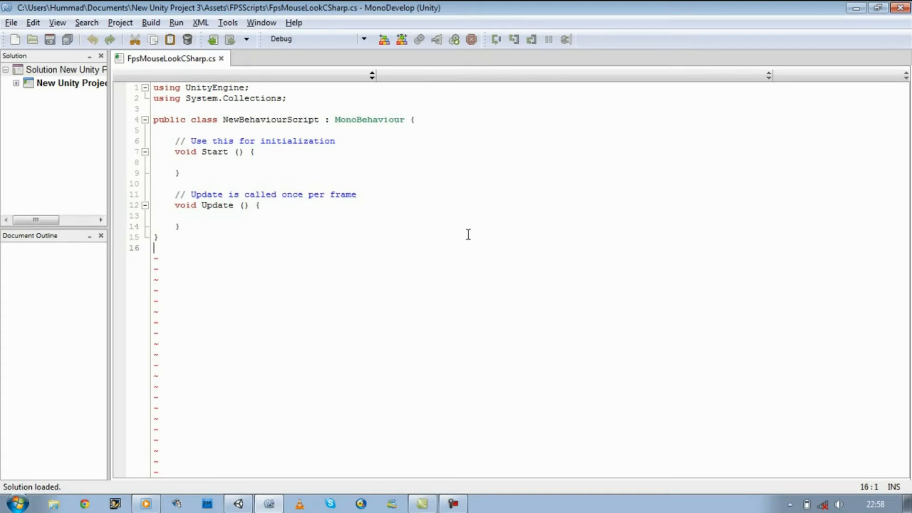
- Add an empty void LookAt(){} method below the class and check Unity for errors
type("void")
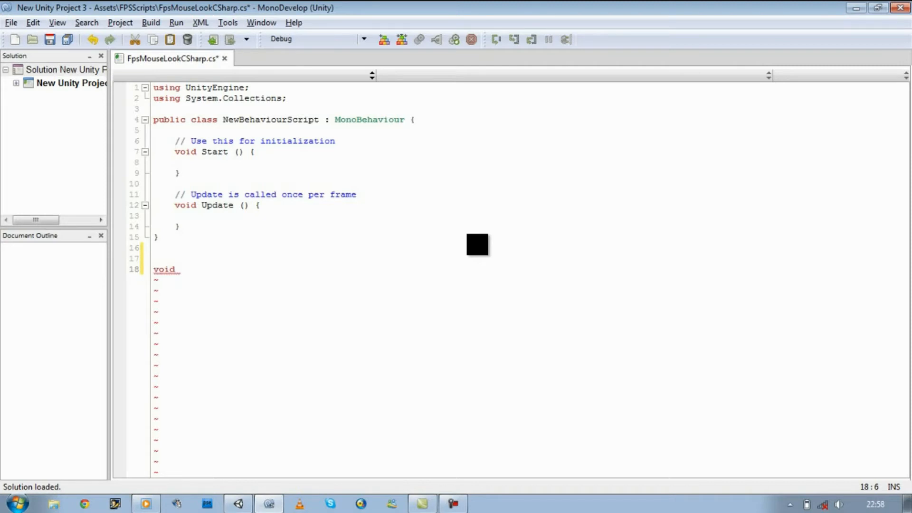
type("LookAt(")
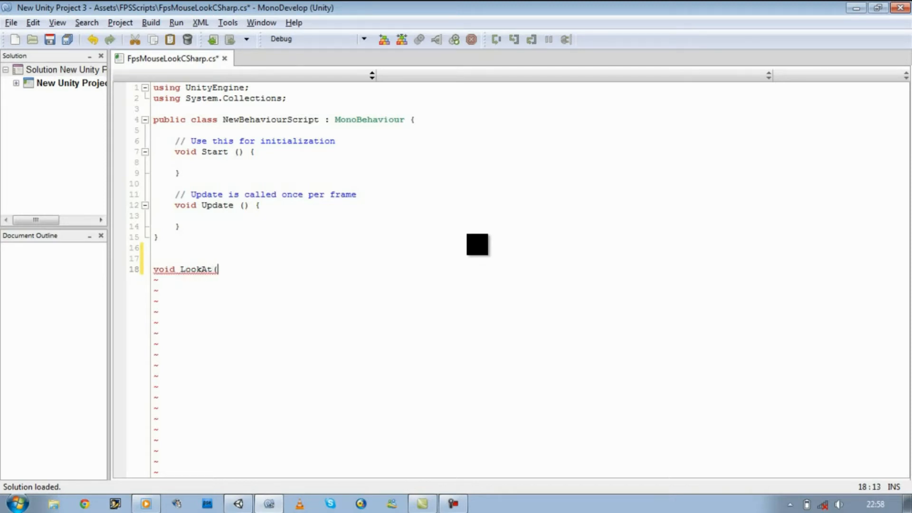
type("){")
type("}")
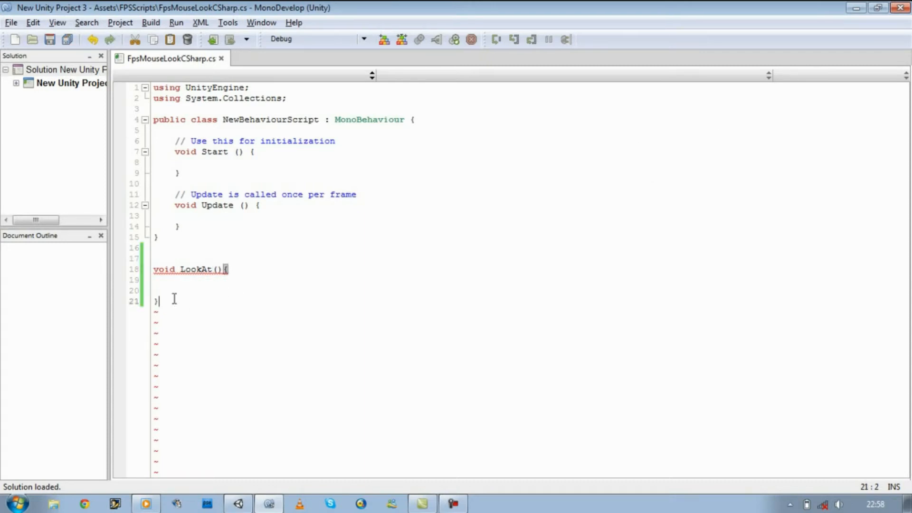
left_click(238, 503)
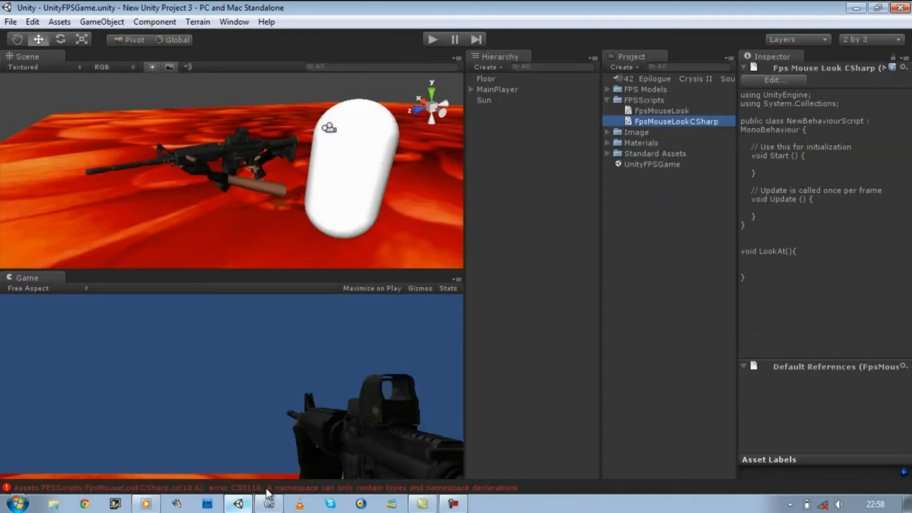
mouse_move(483, 495)
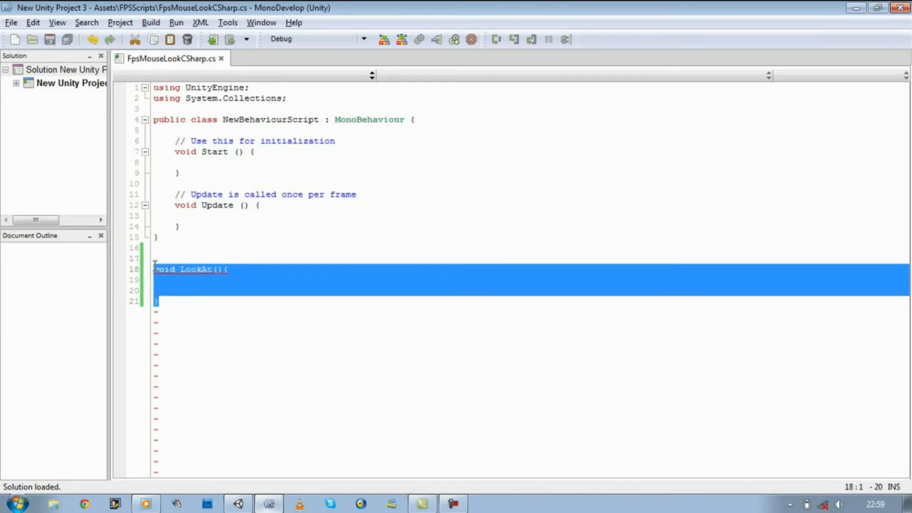
mouse_move(165, 269)
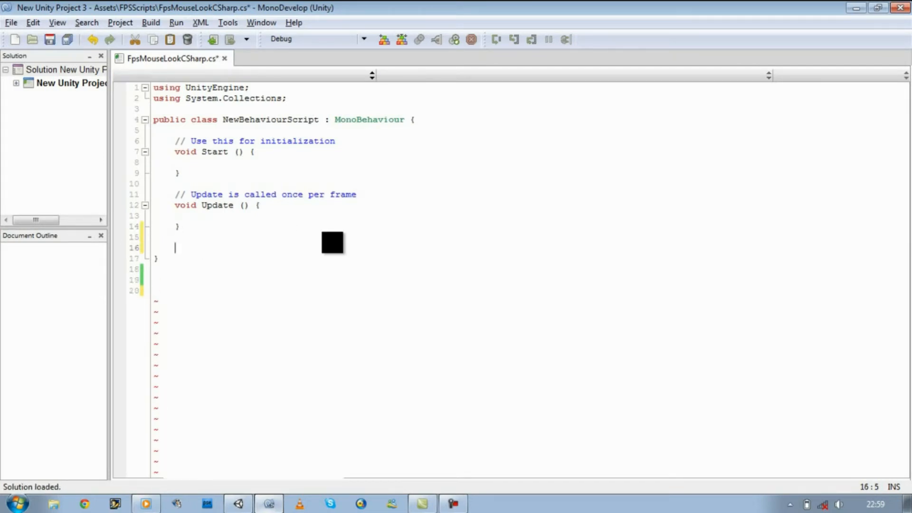
- Move LookAt() inside the class, recompile in Unity, then delete the empty method
type("void LookAt(){")
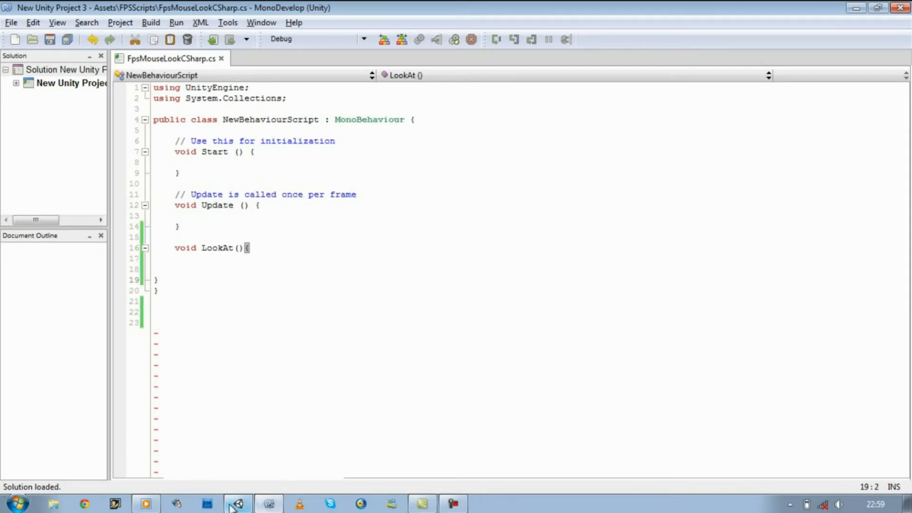
left_click(235, 503)
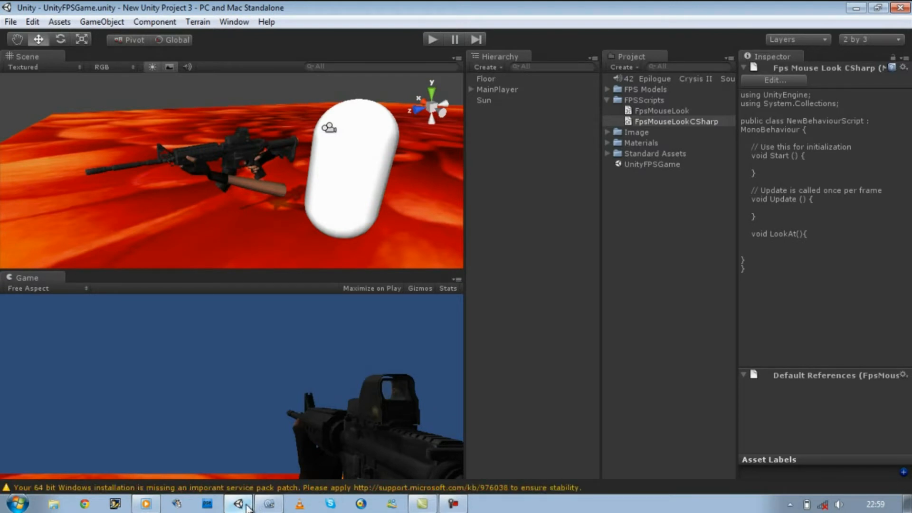
left_click(238, 503)
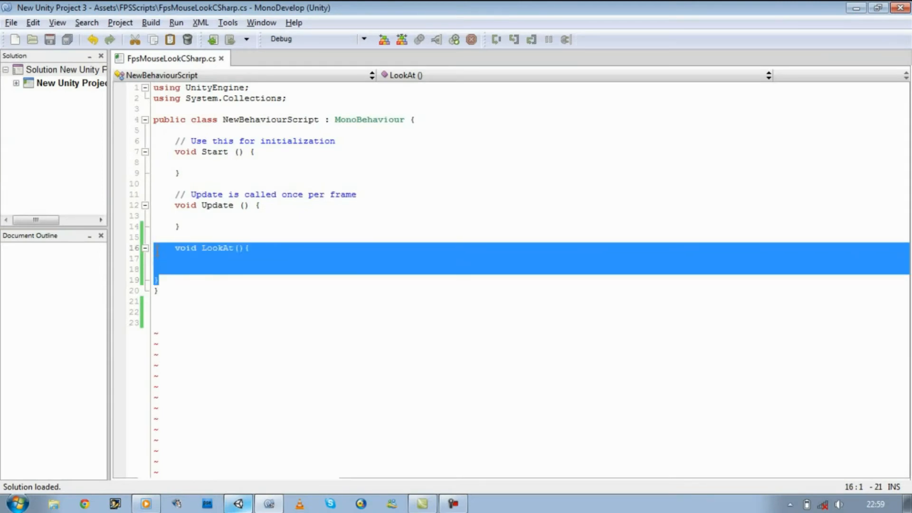
key("Delete")
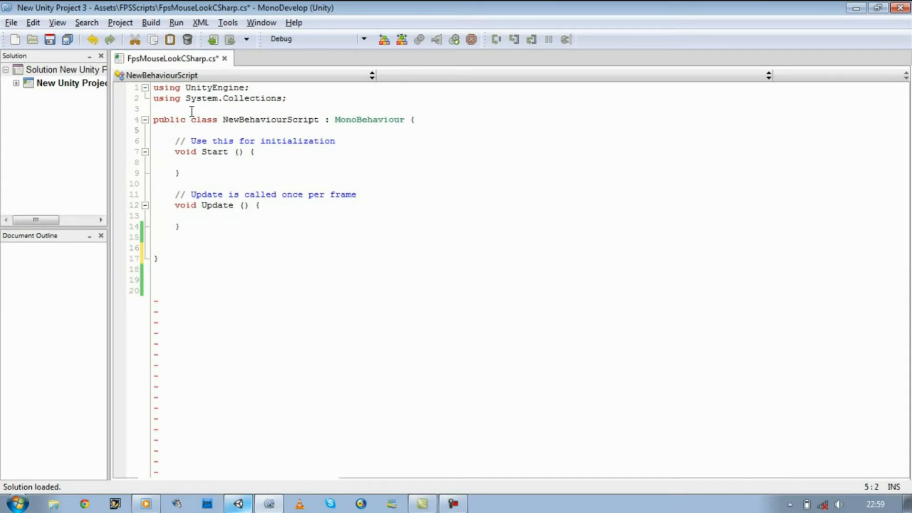
- Insert several blank lines at the top of the class body, above Start
left_click(153, 109)
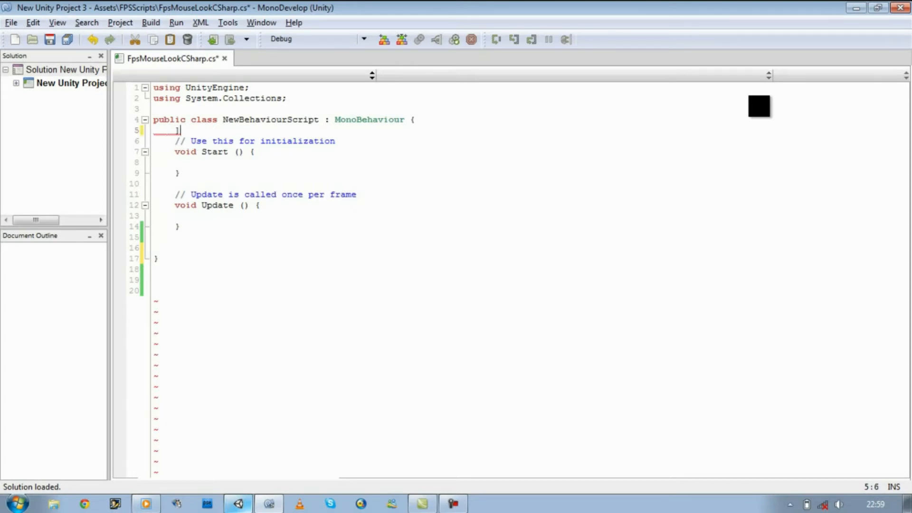
key("enter")
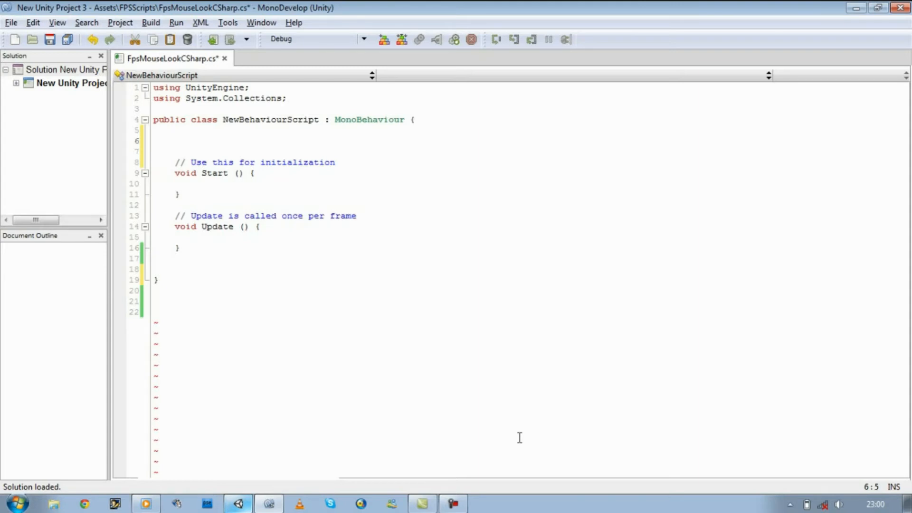
mouse_move(200, 106)
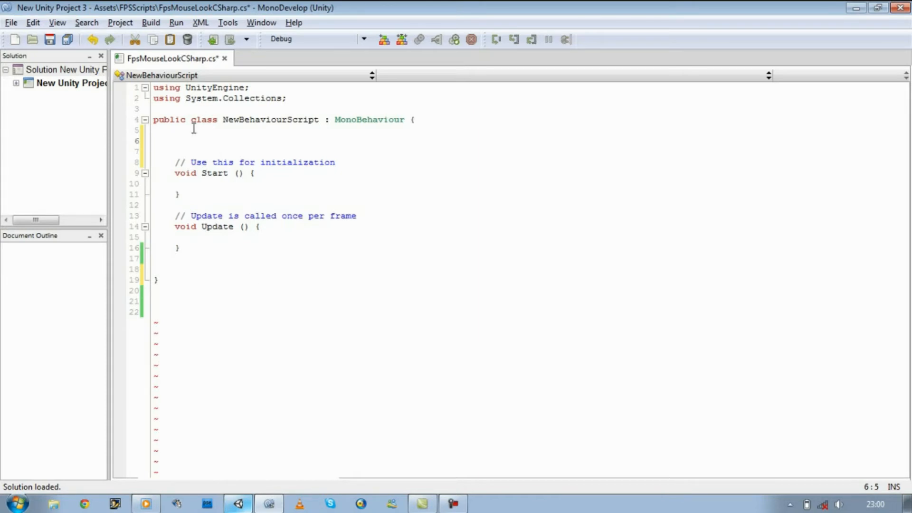
mouse_move(259, 210)
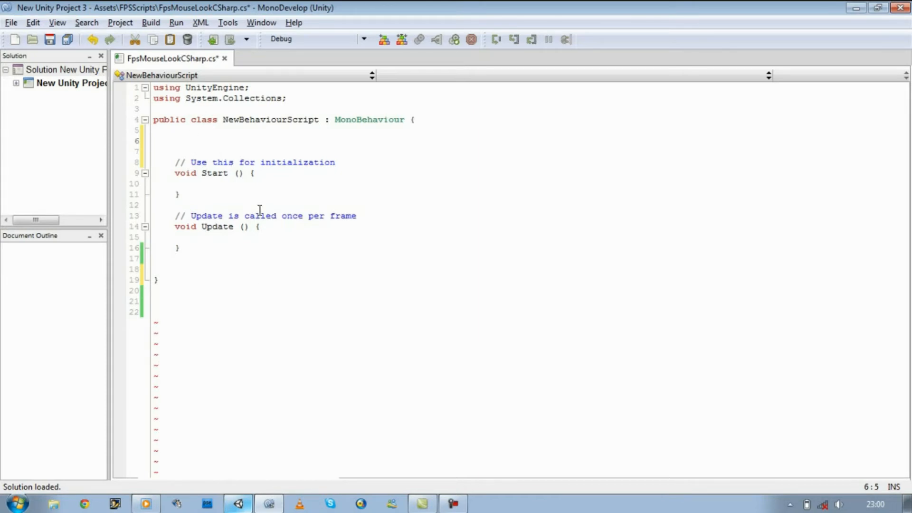
left_click(176, 140)
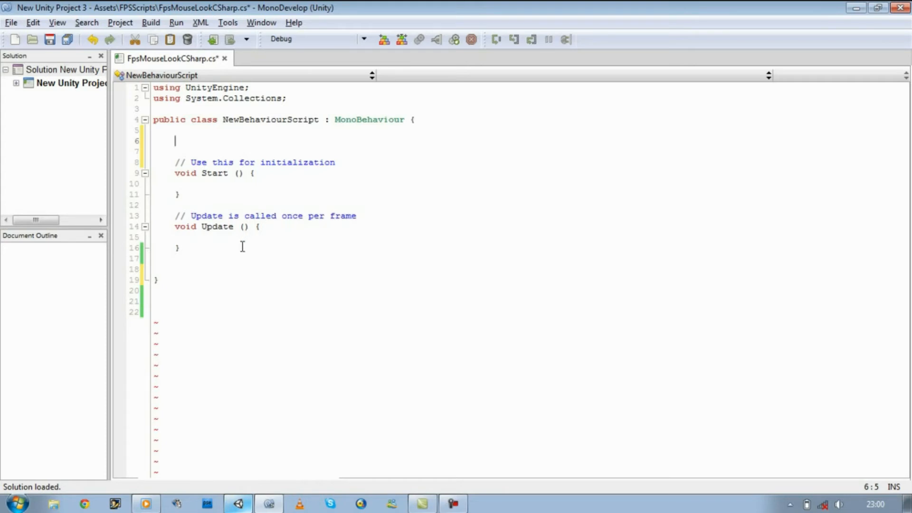
mouse_move(224, 252)
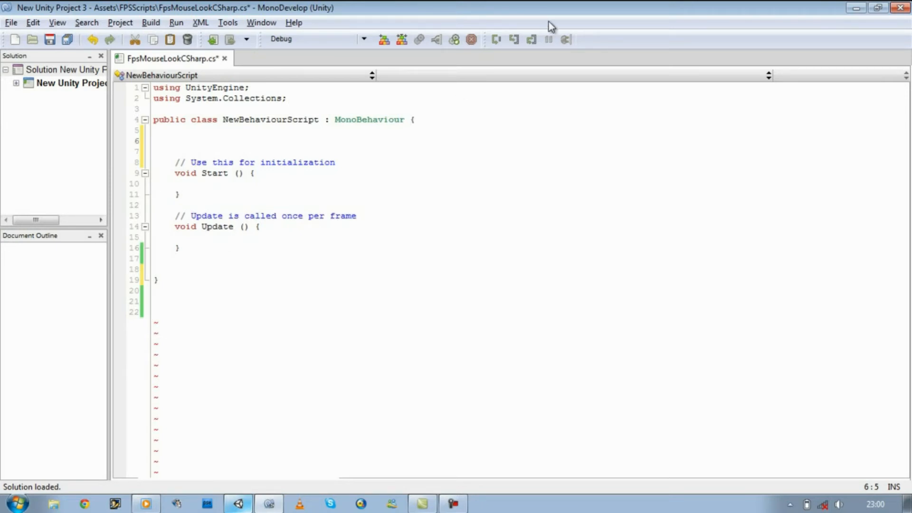
mouse_move(510, 60)
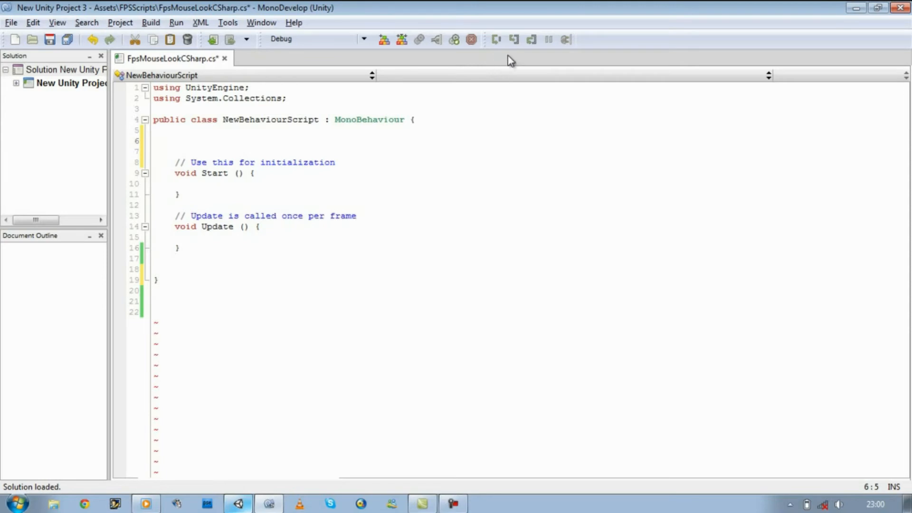
mouse_move(530, 59)
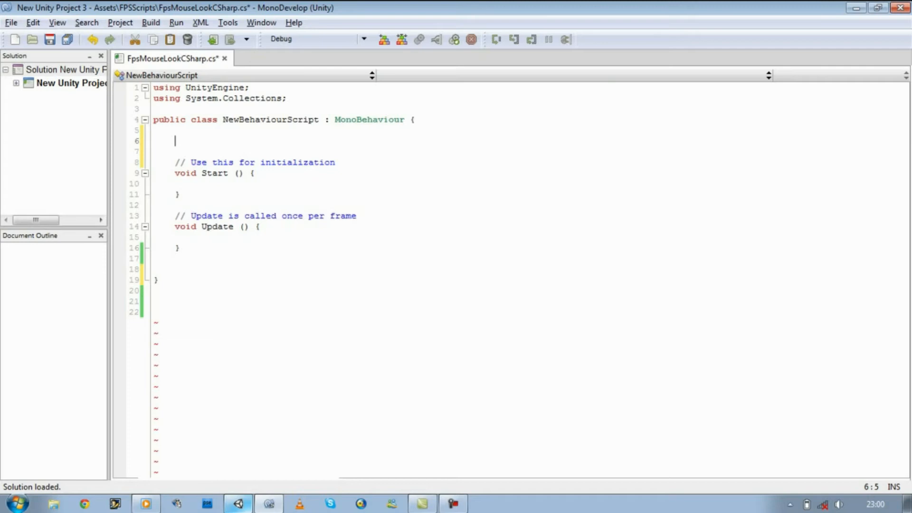
- Declare public enum RotationAxis {MouseX = 1, MouseY = 2} at the top of the class
type("public")
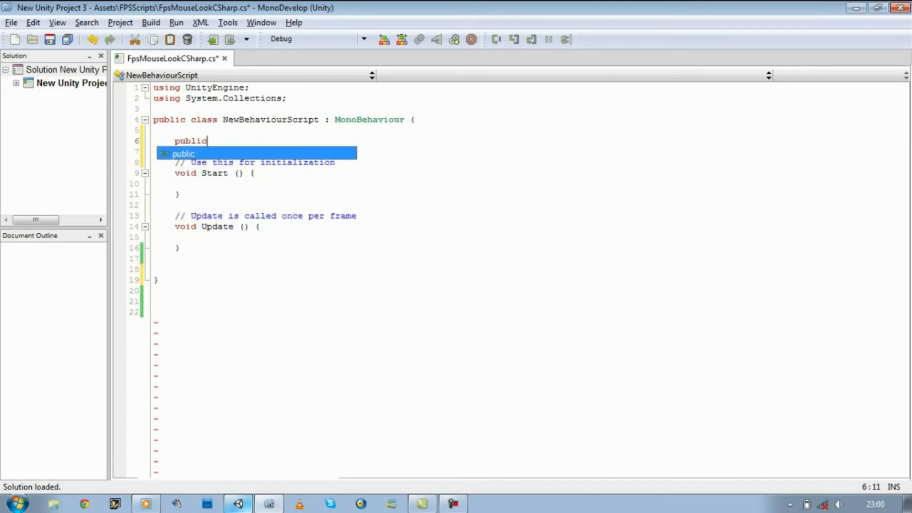
type("enum")
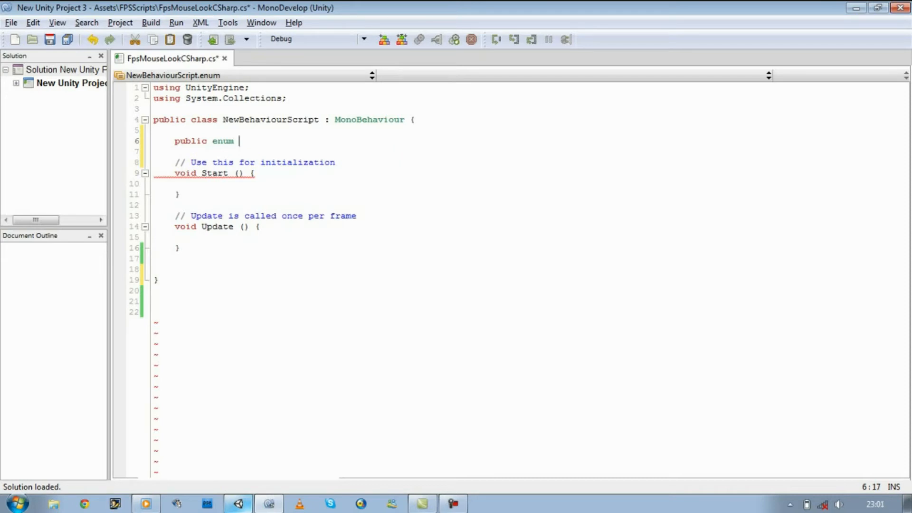
type("Rot")
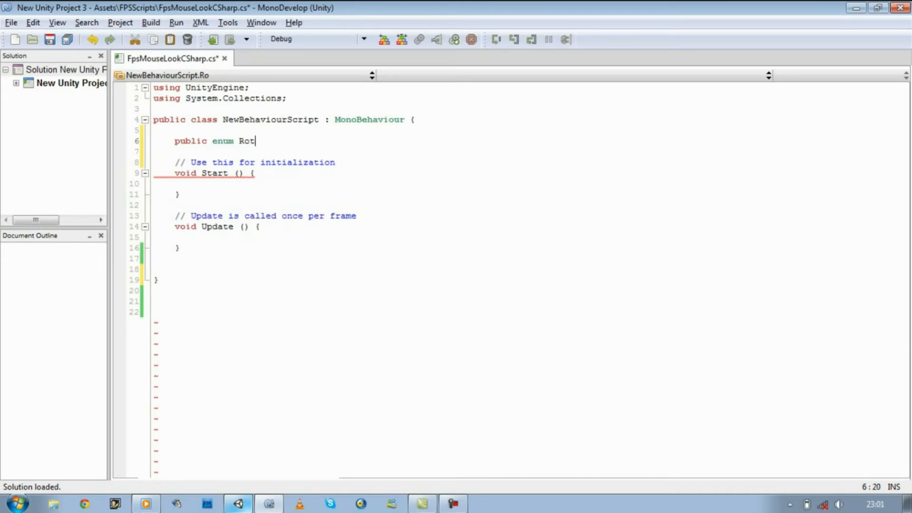
type("atuoi")
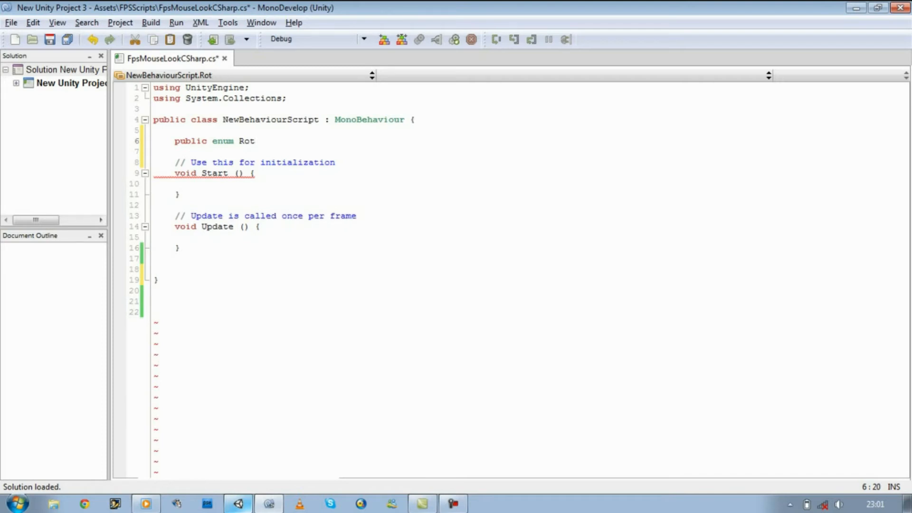
type("ationAx")
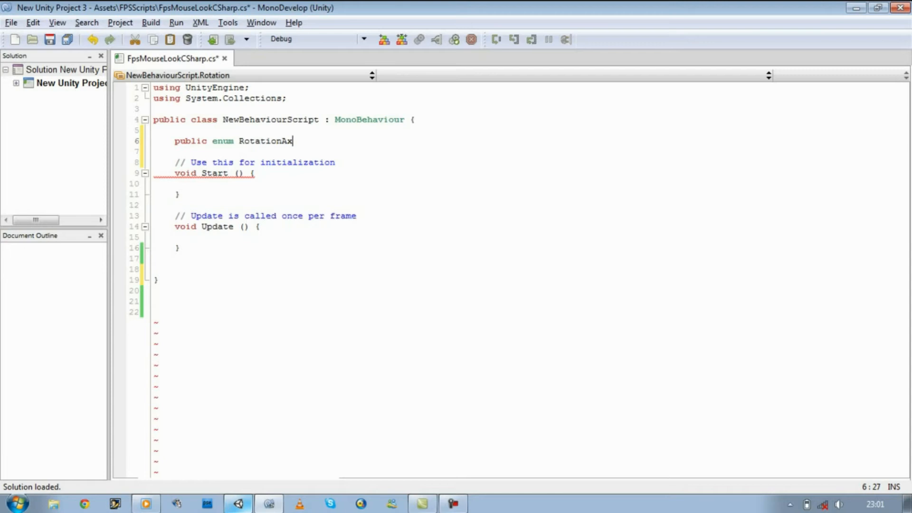
type("is")
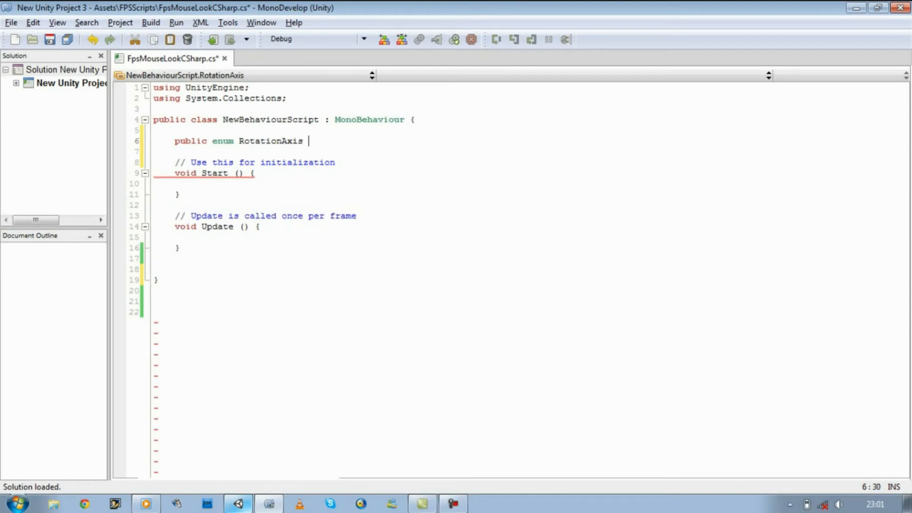
type("{M")
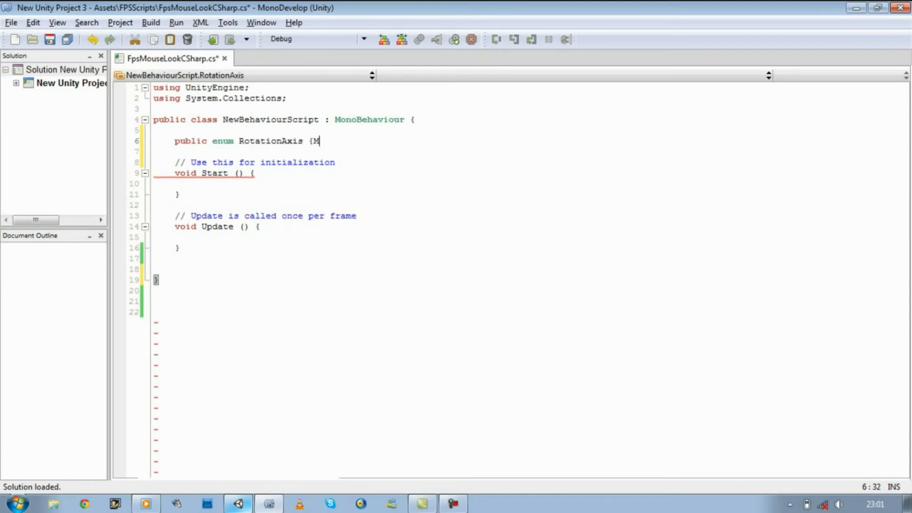
type("ouseX = 1")
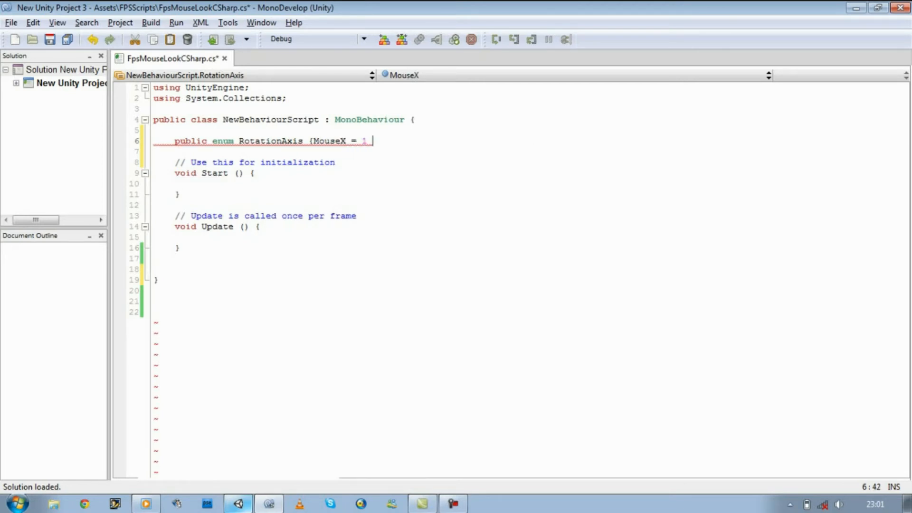
type(", MouseY")
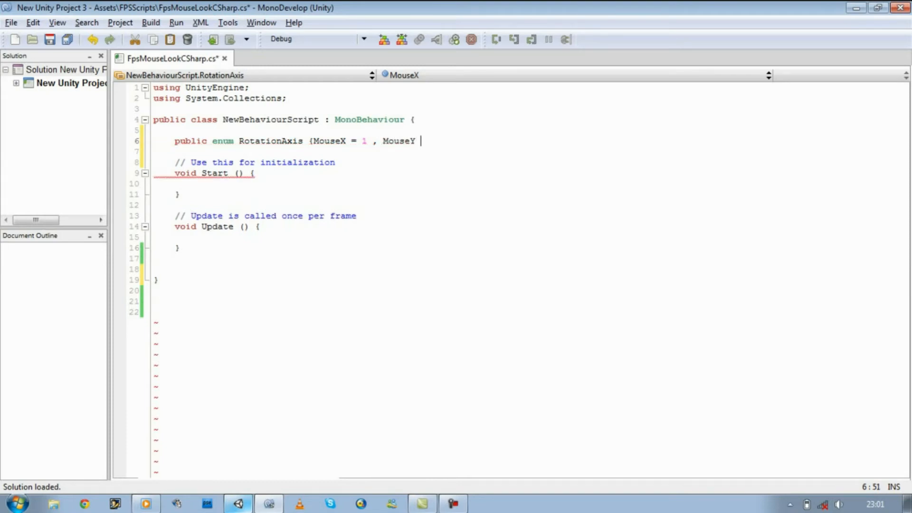
type("= 2")
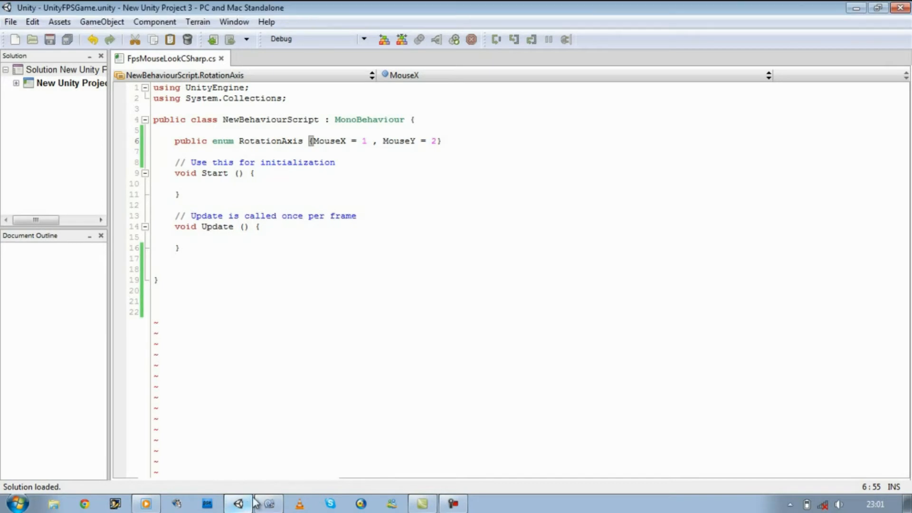
- Check the script in Unity, then add blank lines below the enum
left_click(236, 503)
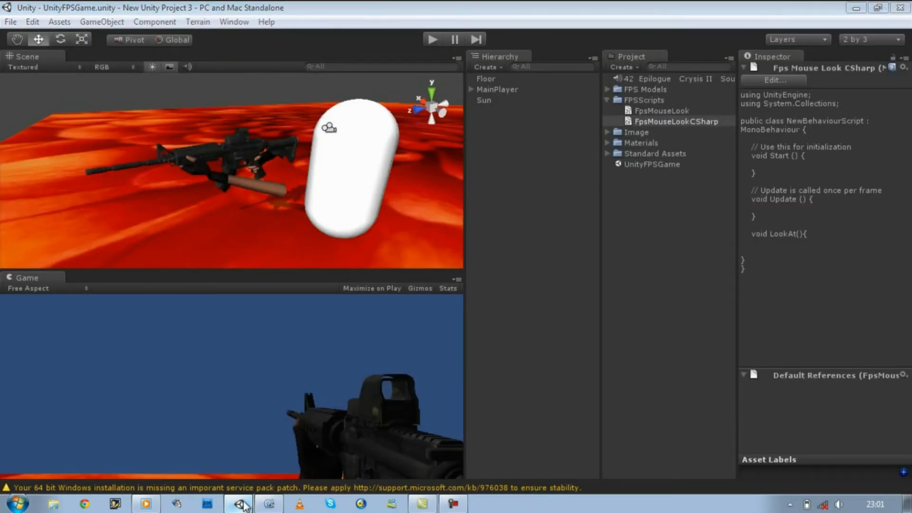
left_click(237, 503)
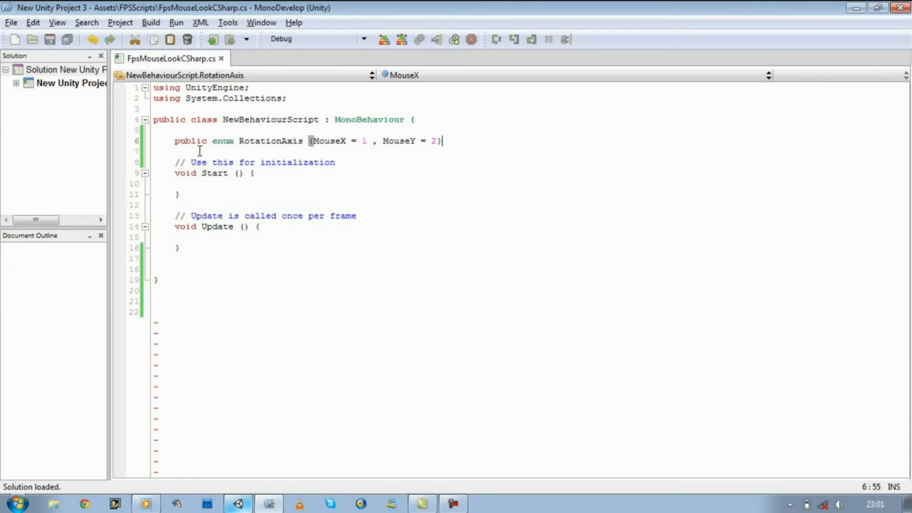
key("enter")
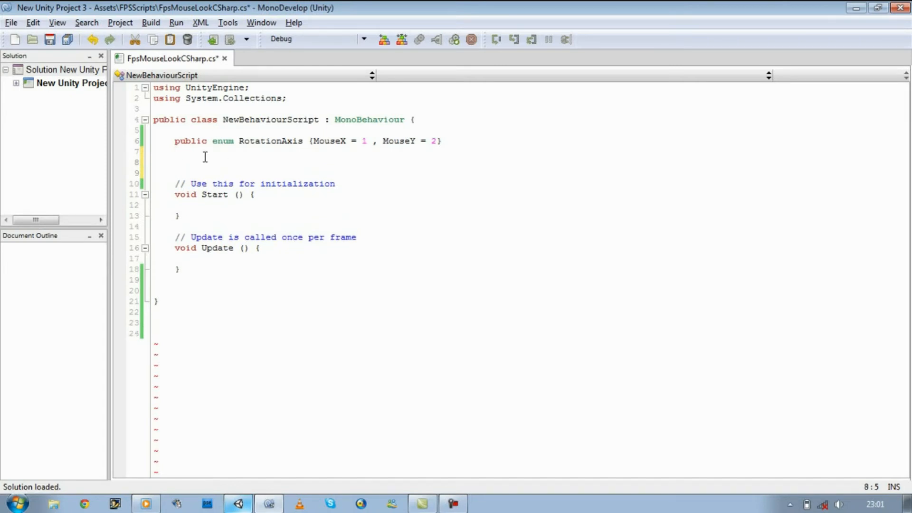
- Start a public RotationAxis RotXY field on the line below the enum
left_click(232, 161)
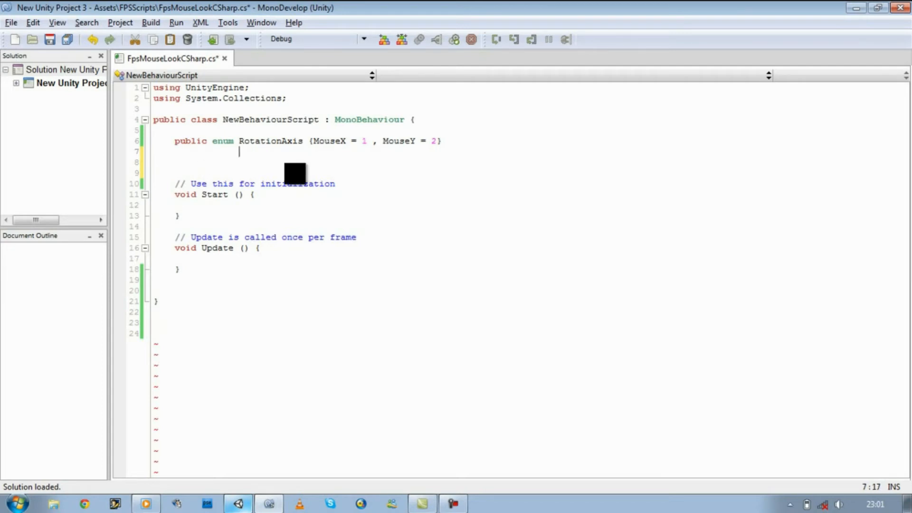
type("p")
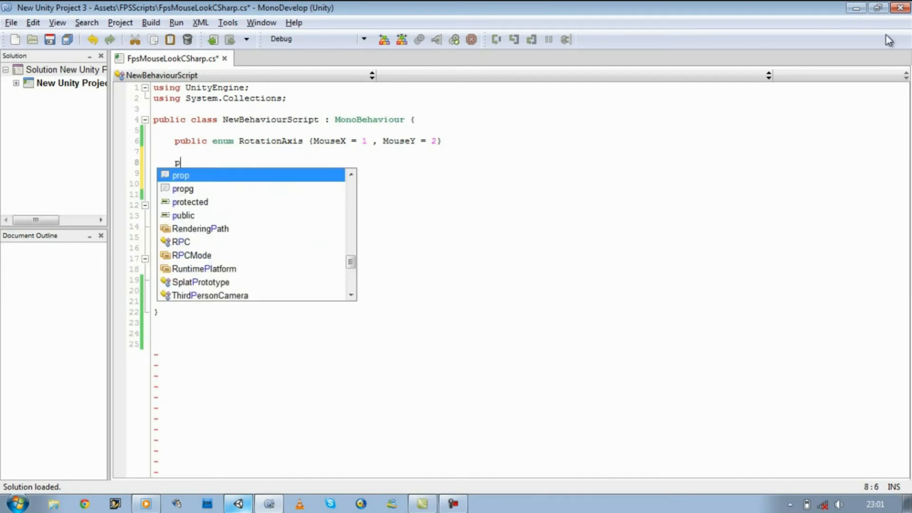
type("ublic")
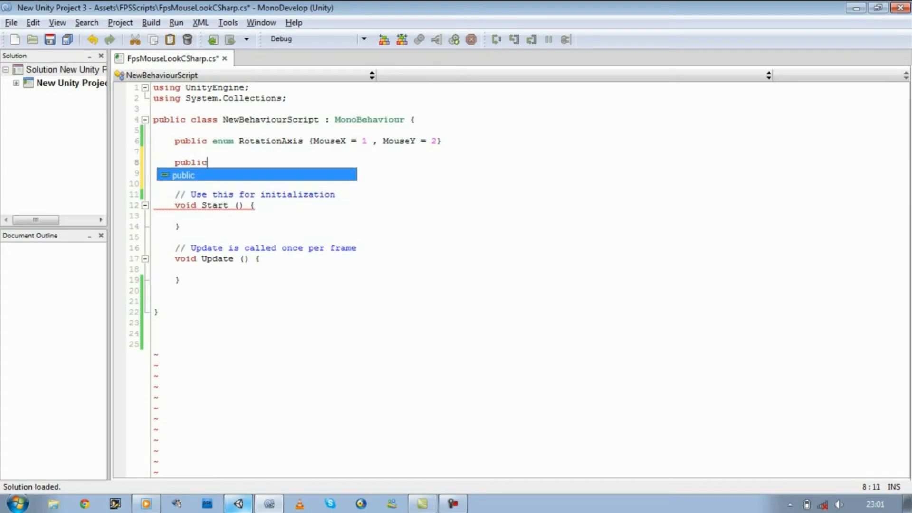
type("RotationAxis")
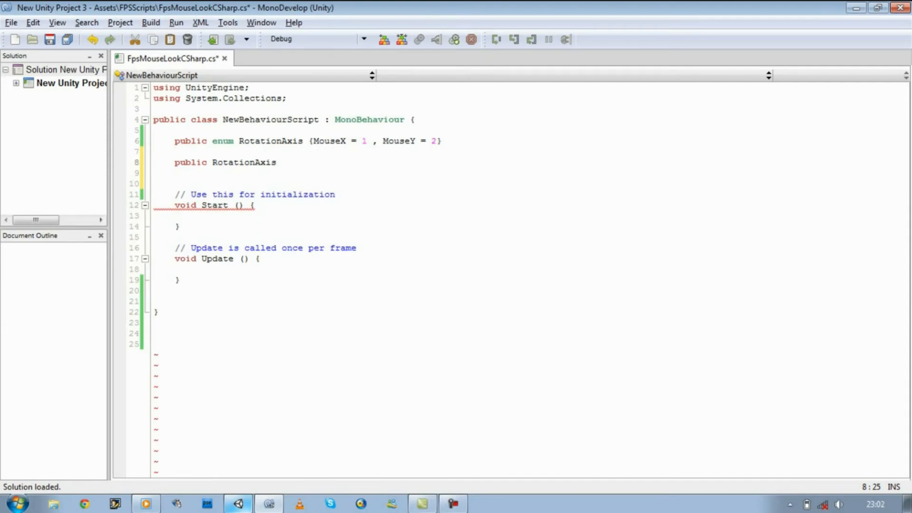
type("Ro")
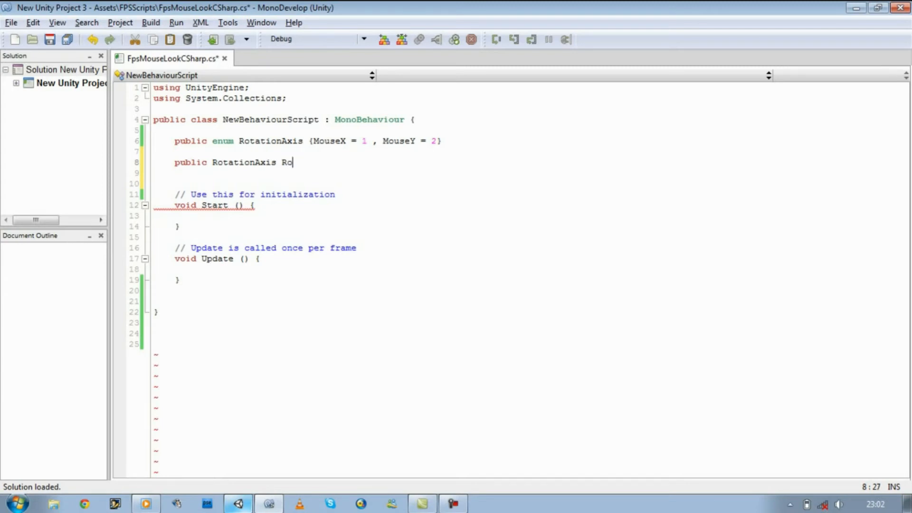
type("tXY =")
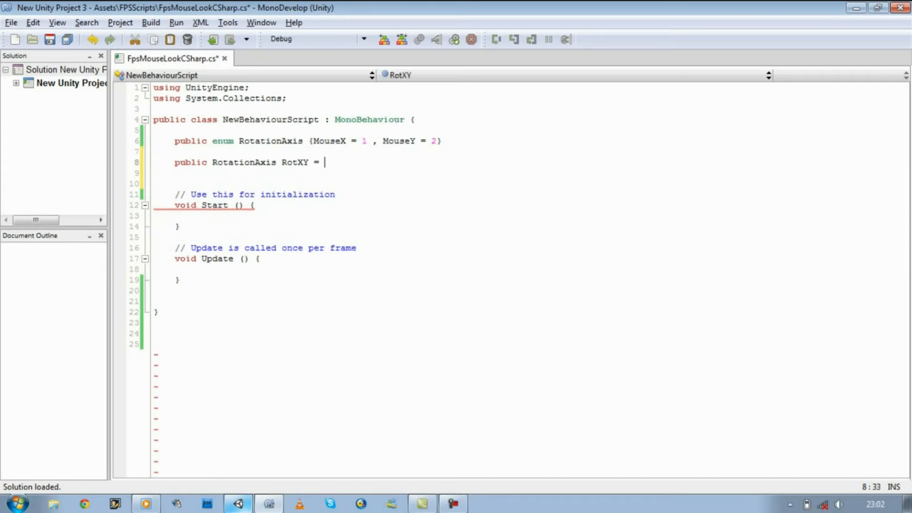
- Default RotXY to RotationAxis.MouseX | RotationAxis.MouseY and view Unity
type("RotationAxis")
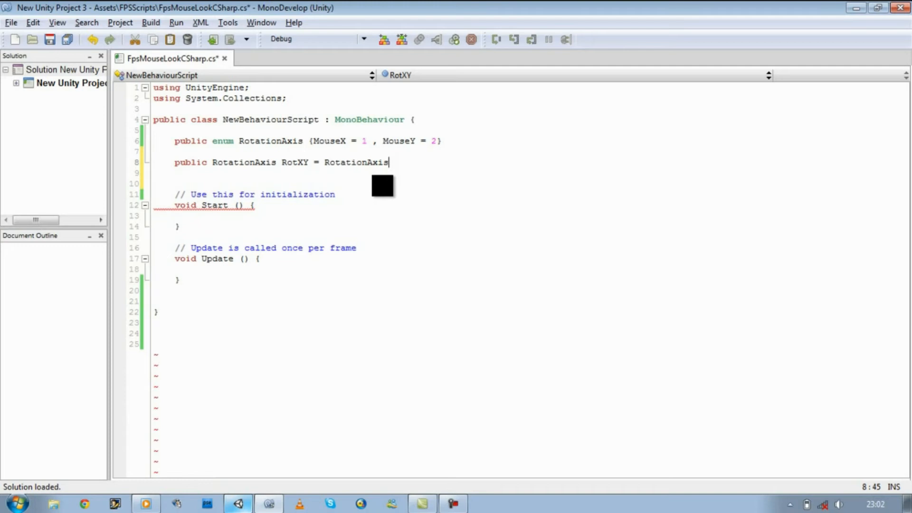
type(".m")
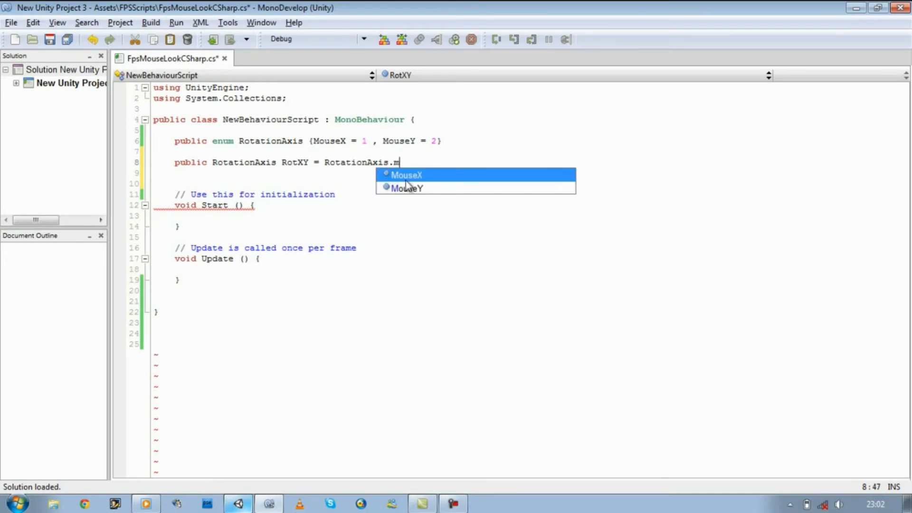
type("MouseX and")
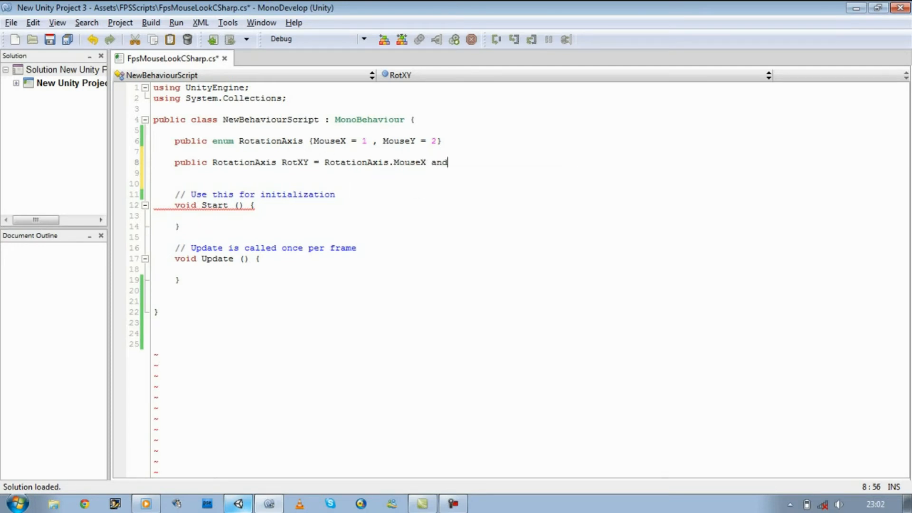
key("BackSpace")
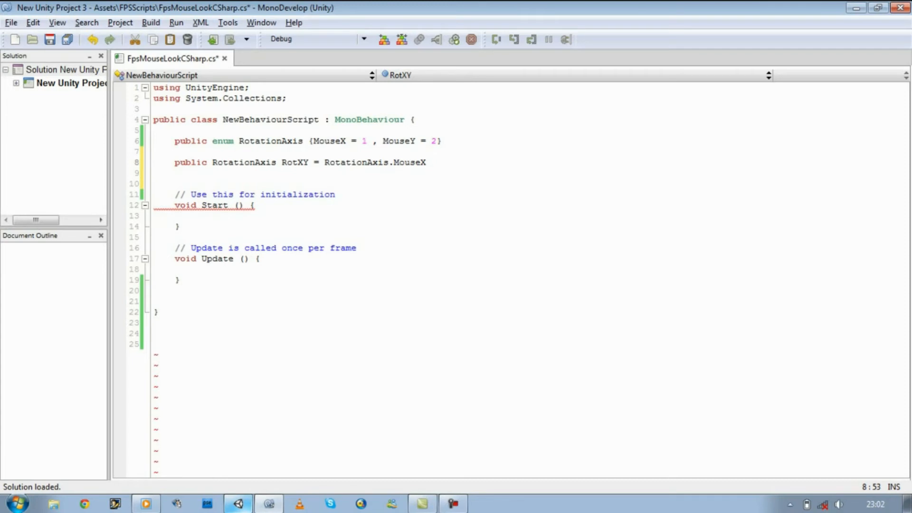
type("| RotationAxis")
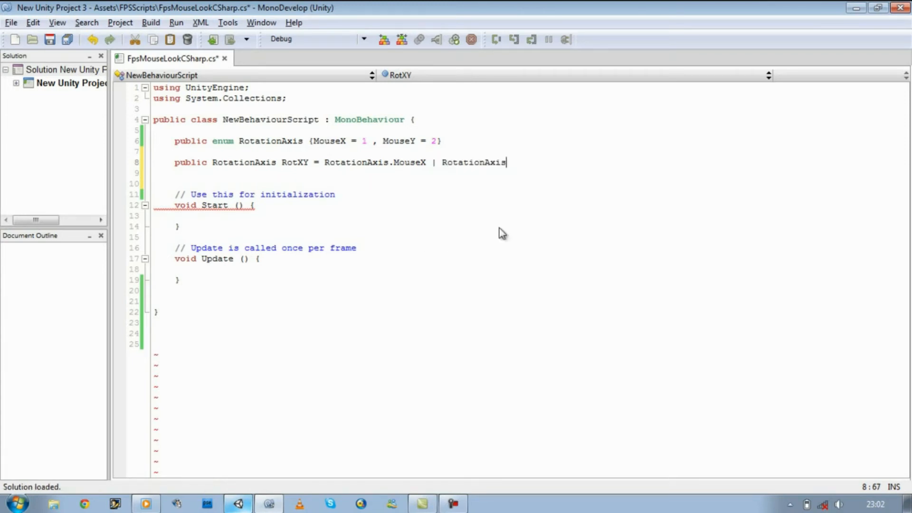
type(".m")
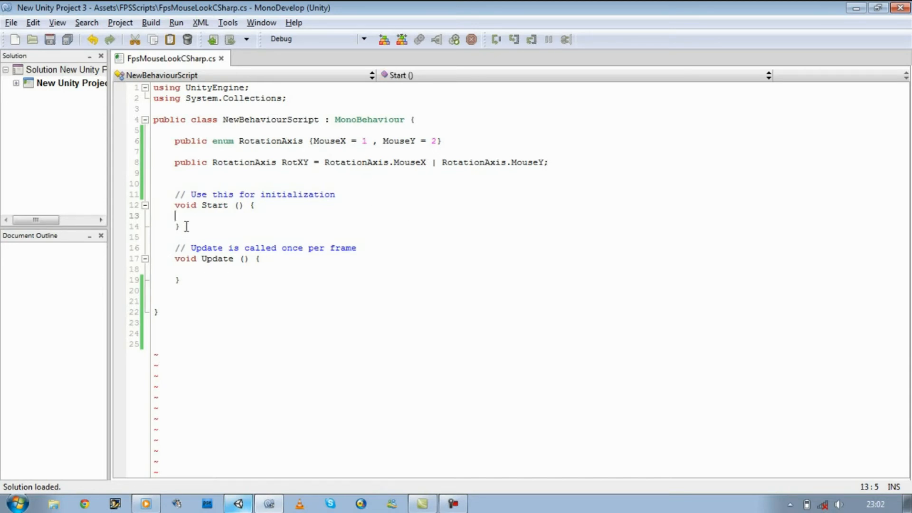
left_click(238, 503)
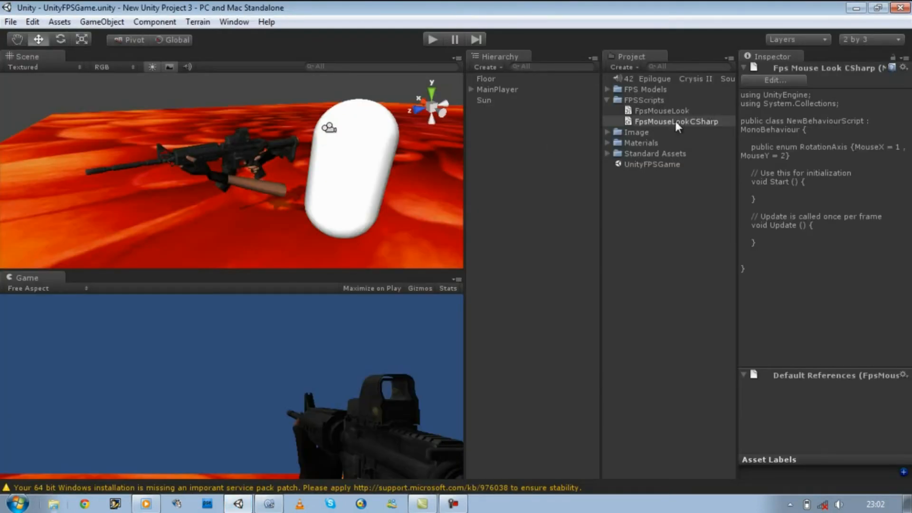
left_click(676, 121)
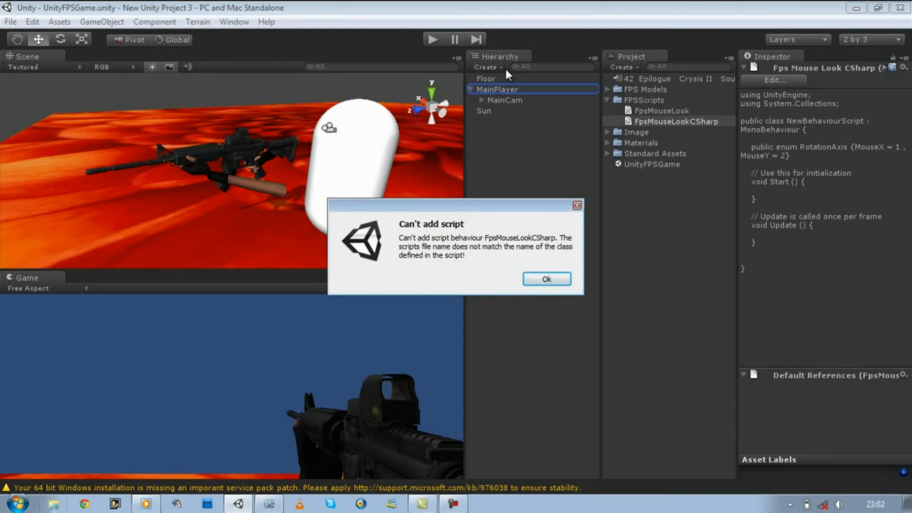
mouse_move(433, 238)
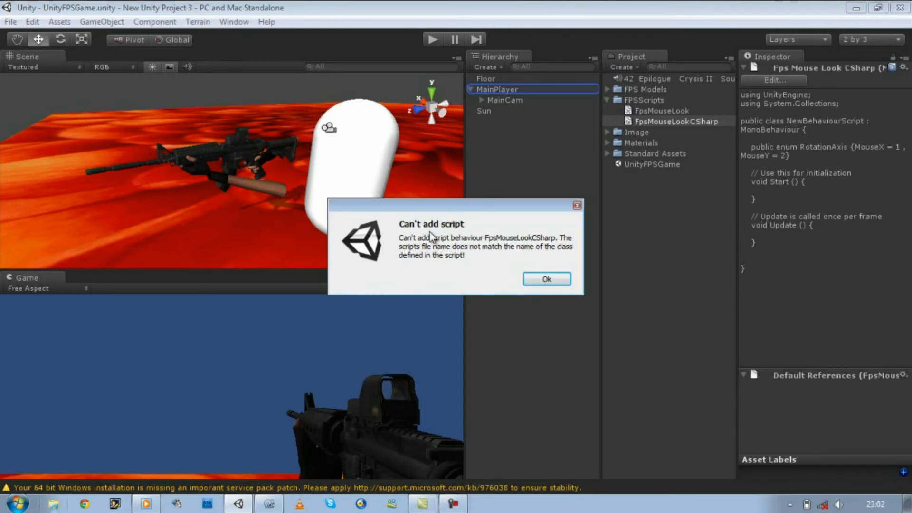
mouse_move(476, 246)
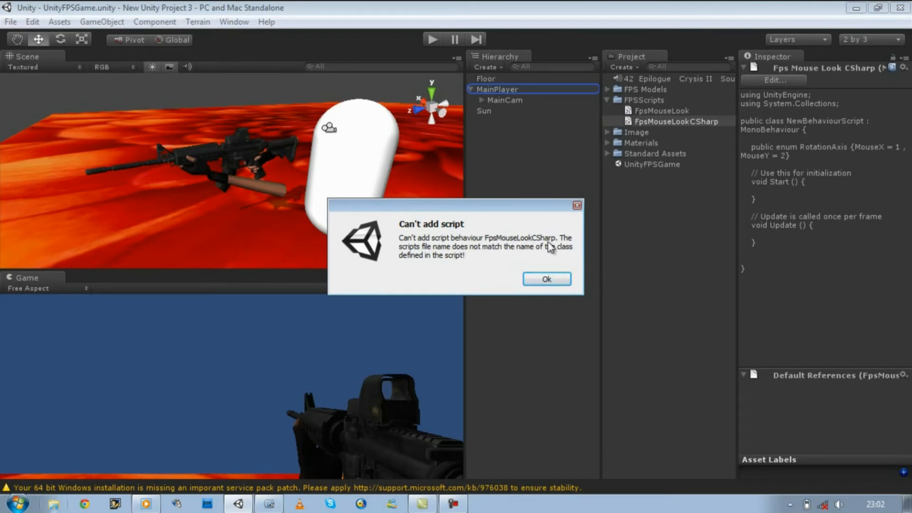
mouse_move(456, 254)
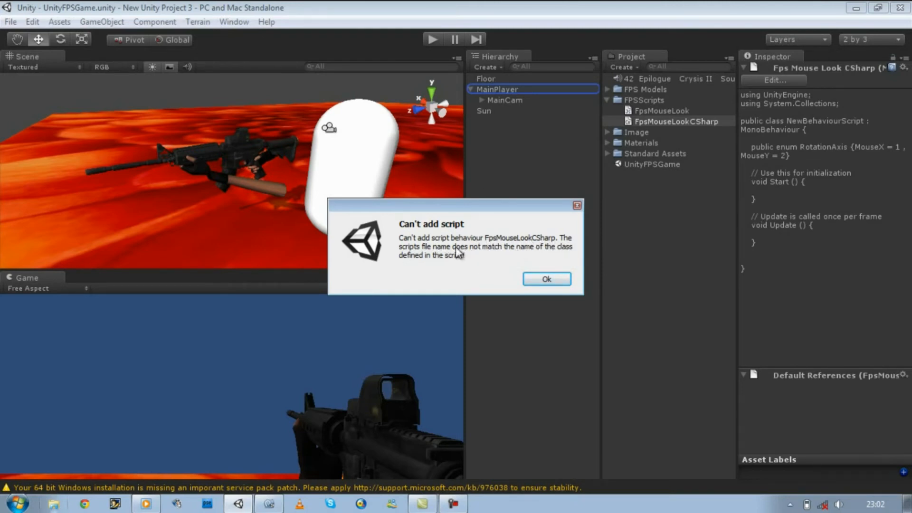
mouse_move(522, 255)
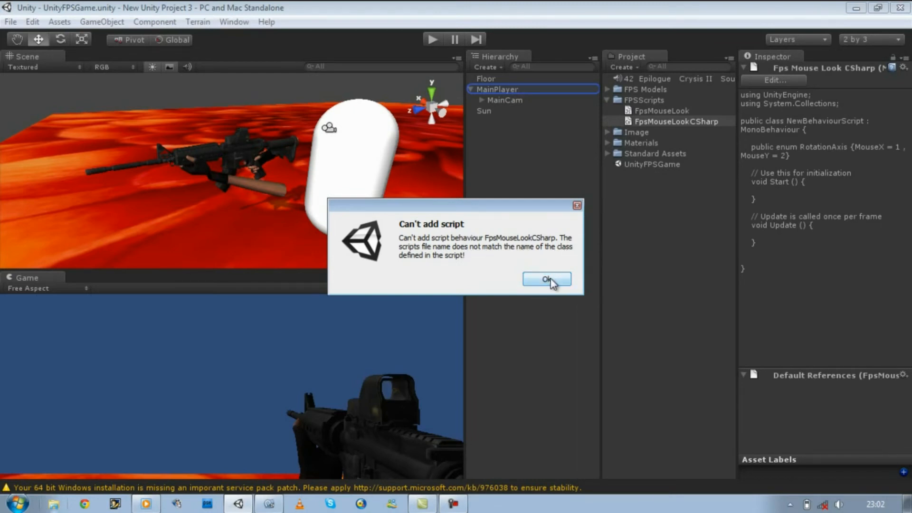
left_click(546, 279)
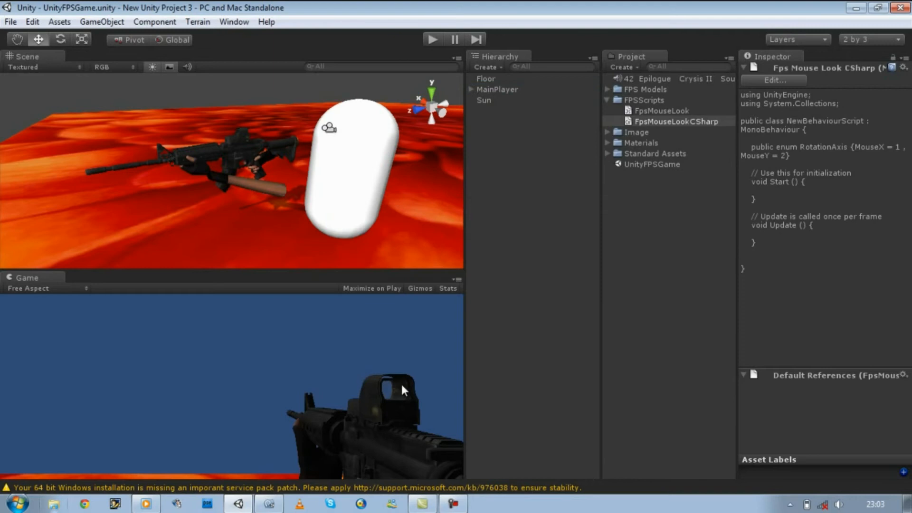
left_click(237, 503)
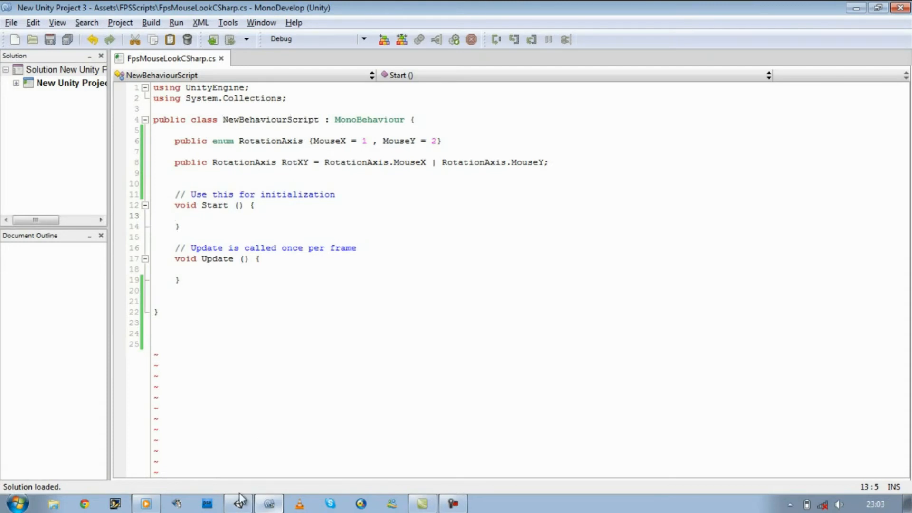
- Reopen FpsMouseLookCSharp from Unity and select the NewBehaviourScript class name
left_click(237, 503)
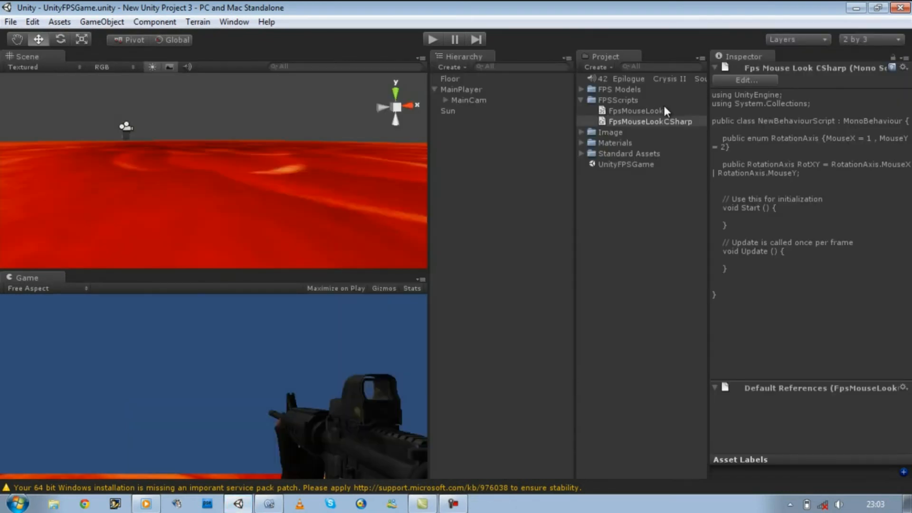
mouse_move(650, 111)
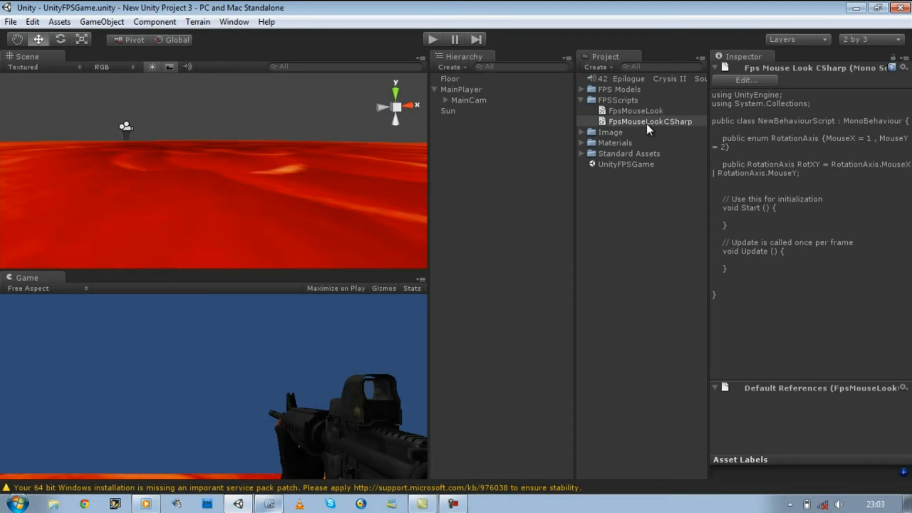
left_click(650, 121)
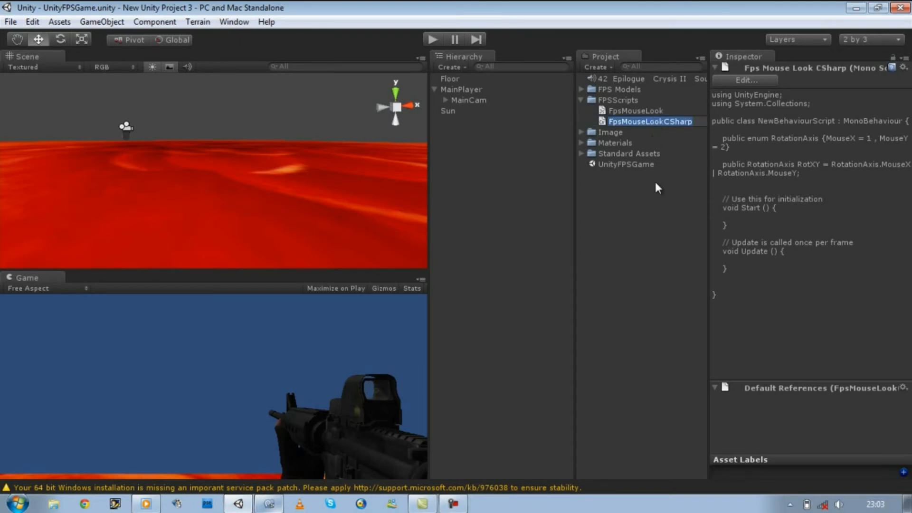
double_click(650, 121)
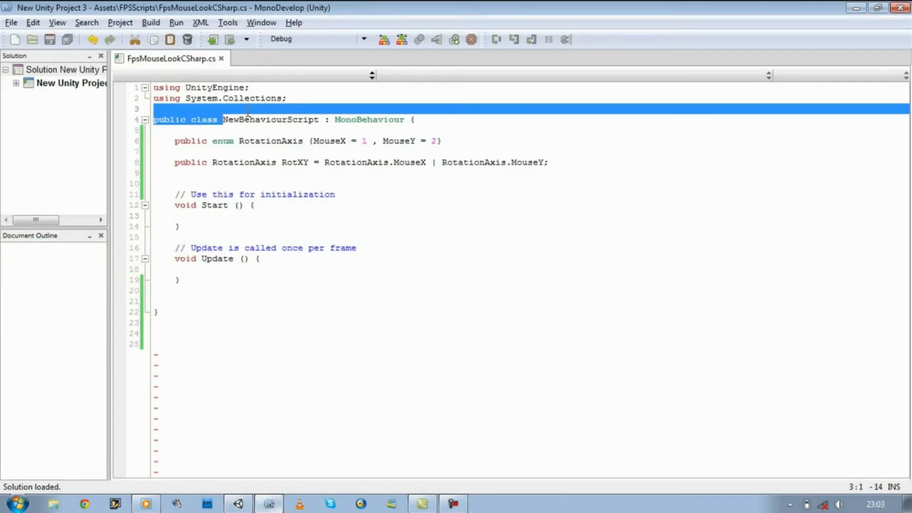
double_click(270, 119)
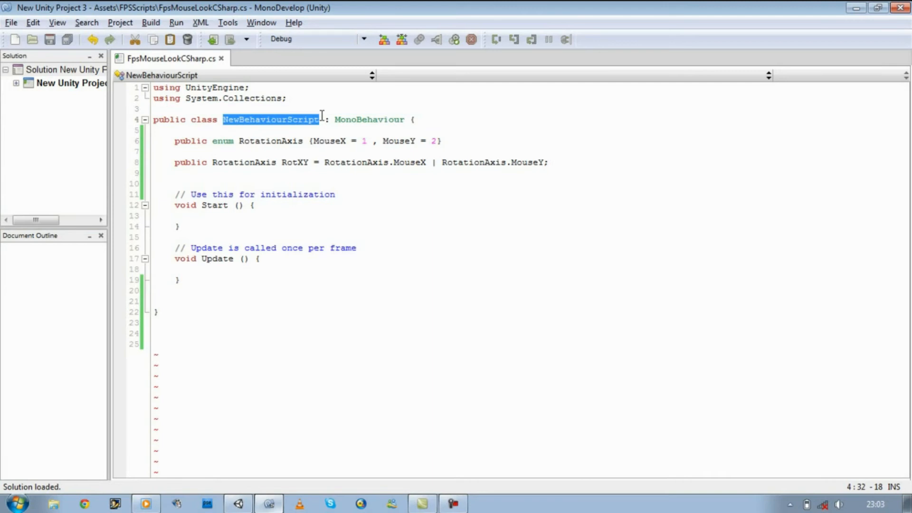
mouse_move(407, 233)
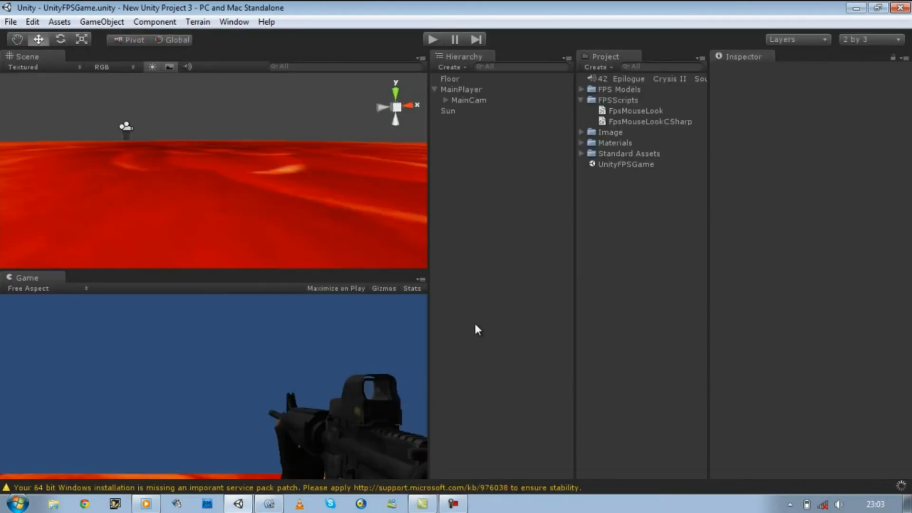
- Attach FpsMouseLookCSharp to MainPlayer, view its Rot XY field, and return to MonoDevelop
left_click(650, 121)
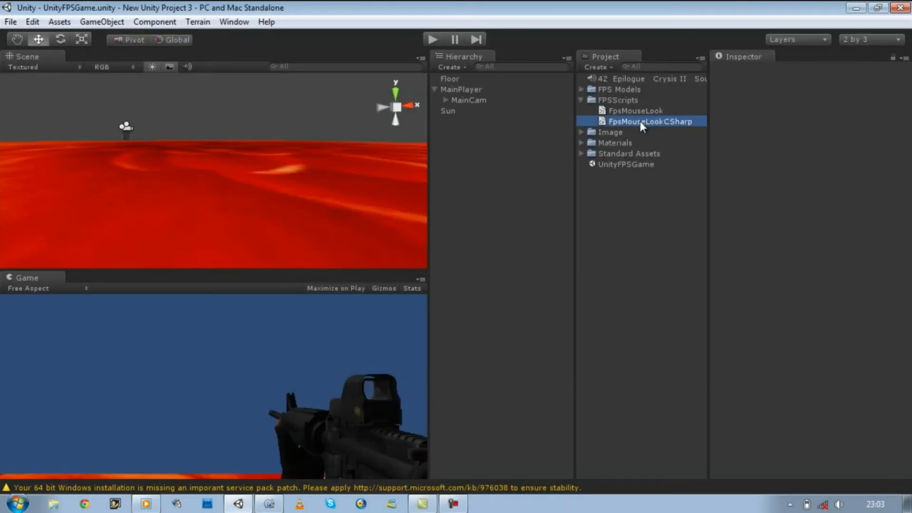
left_click(581, 132)
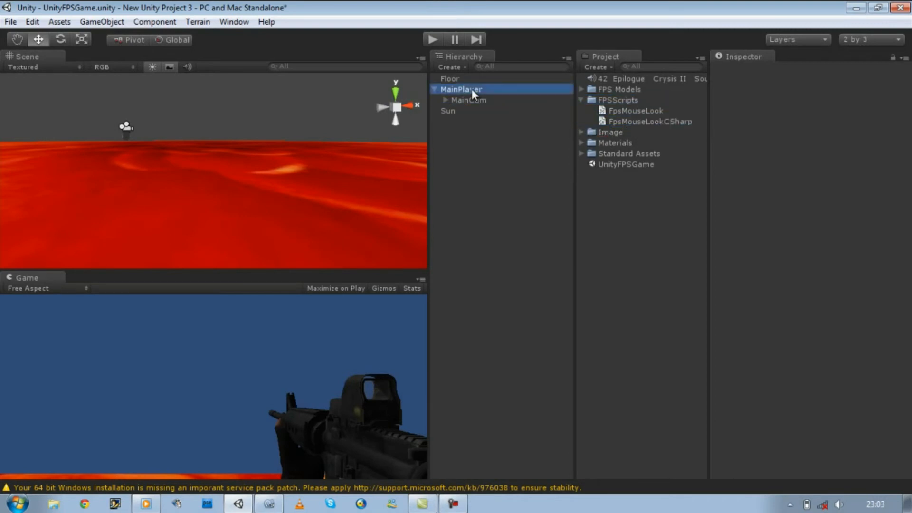
left_click(460, 89)
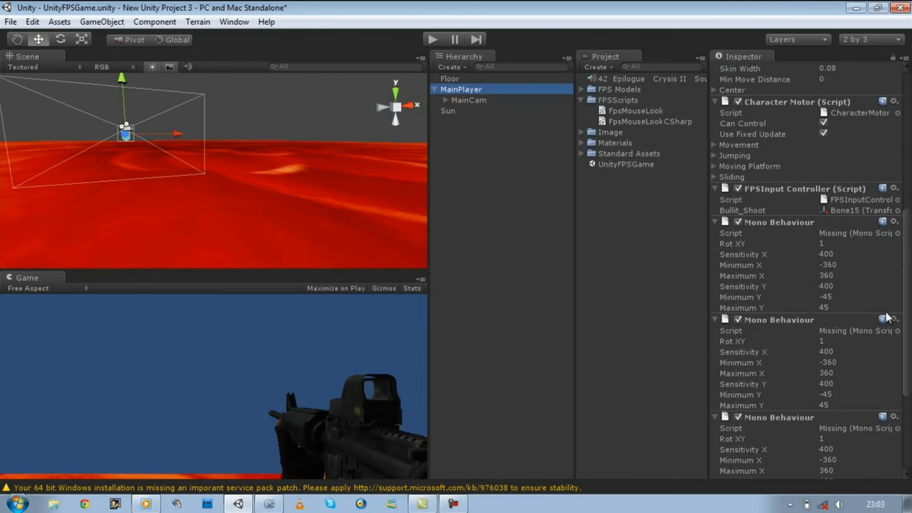
scroll("down", 3)
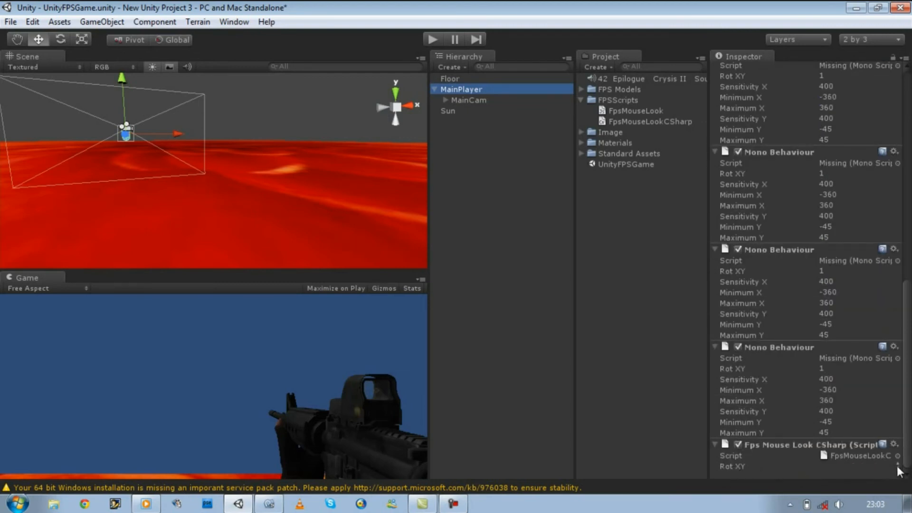
left_click(860, 466)
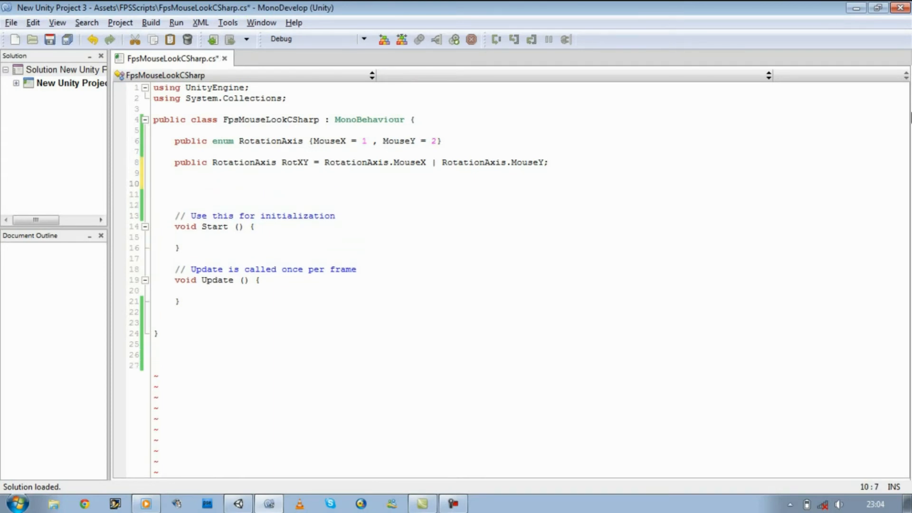
- Add an // X Axis comment on line 10 and begin a var declaration
left_click(184, 184)
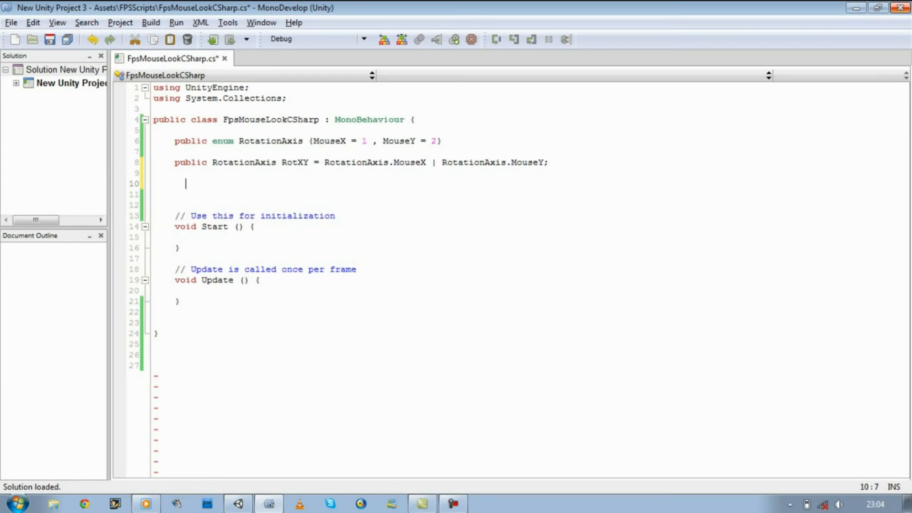
mouse_move(901, 6)
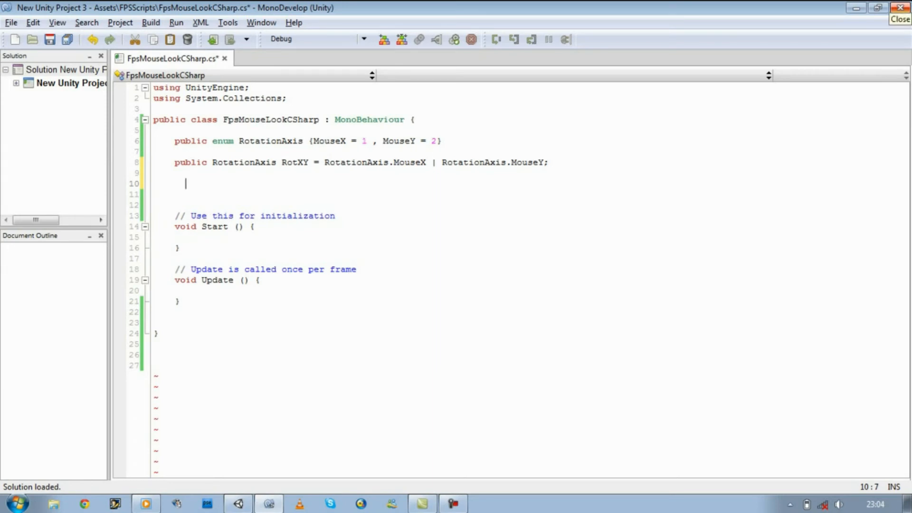
type("//")
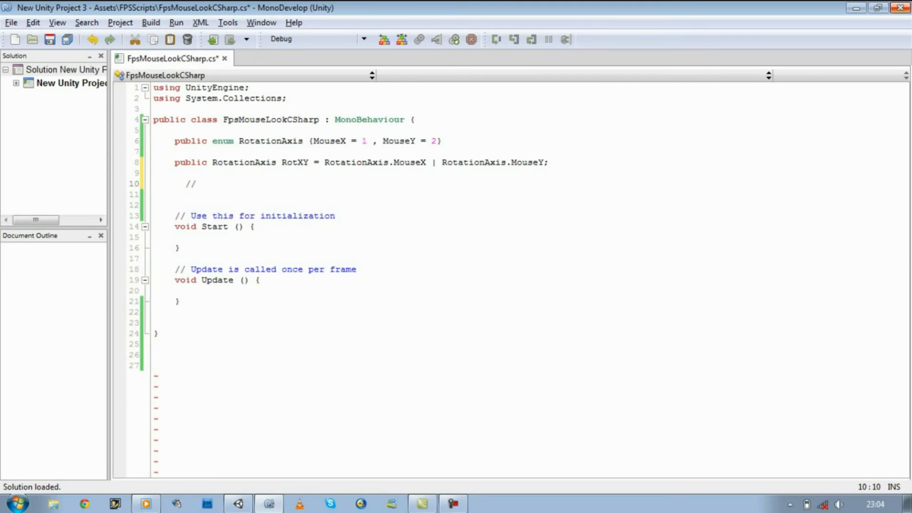
type("X")
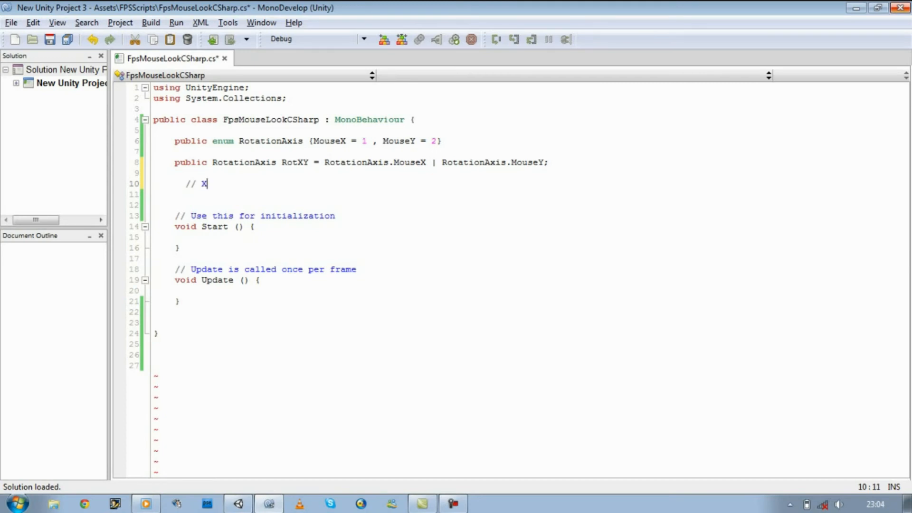
type("as")
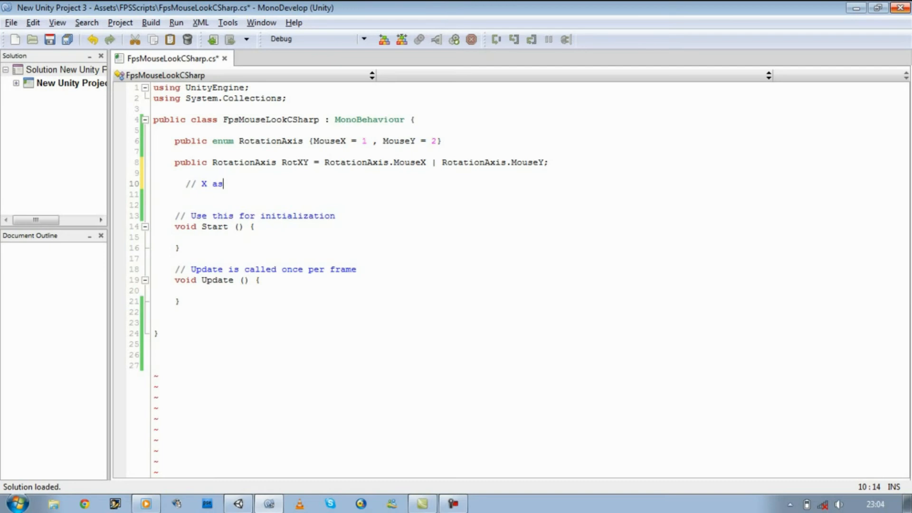
key("Backspace")
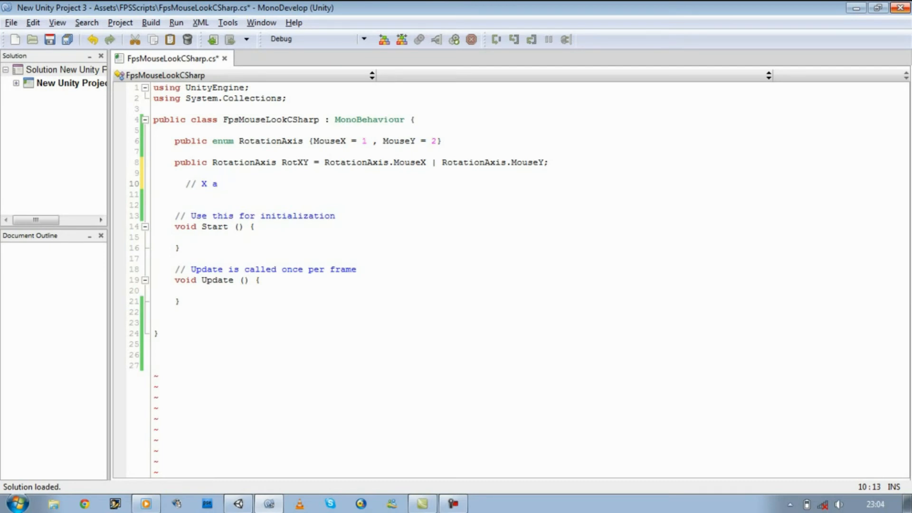
type("xis")
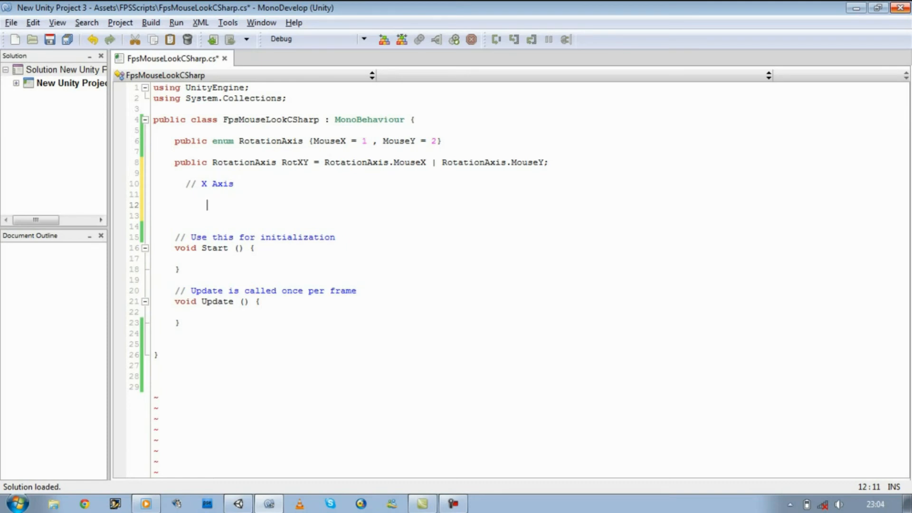
type("var")
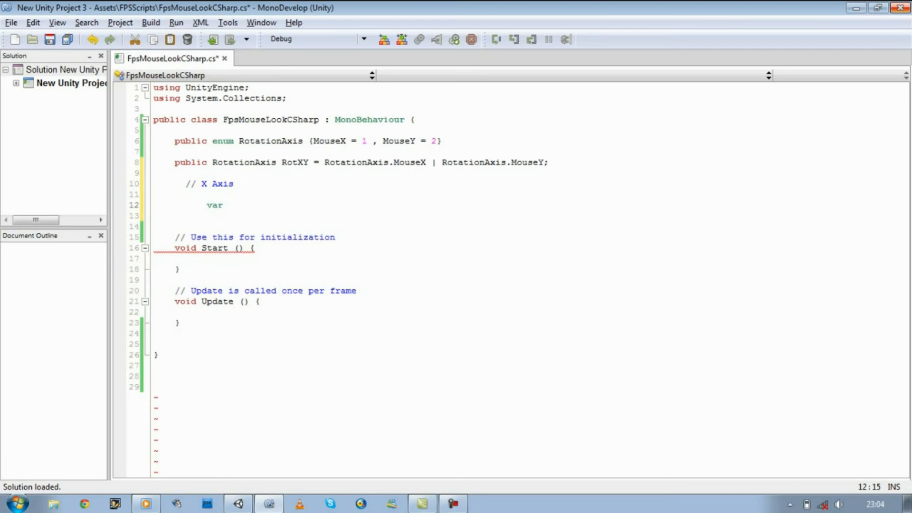
- Type the UnityScript declaration var SensitivityX : float = 400; under the X Axis comment
type("Sen")
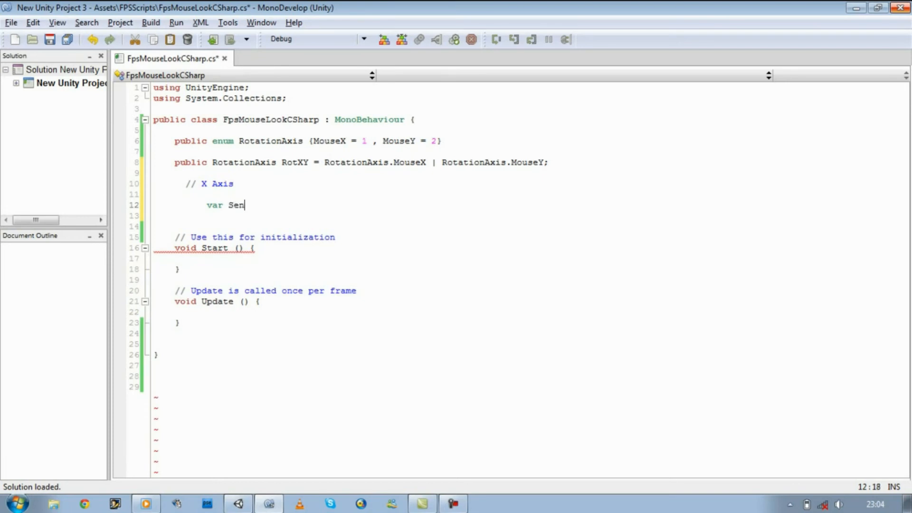
type("sitivi")
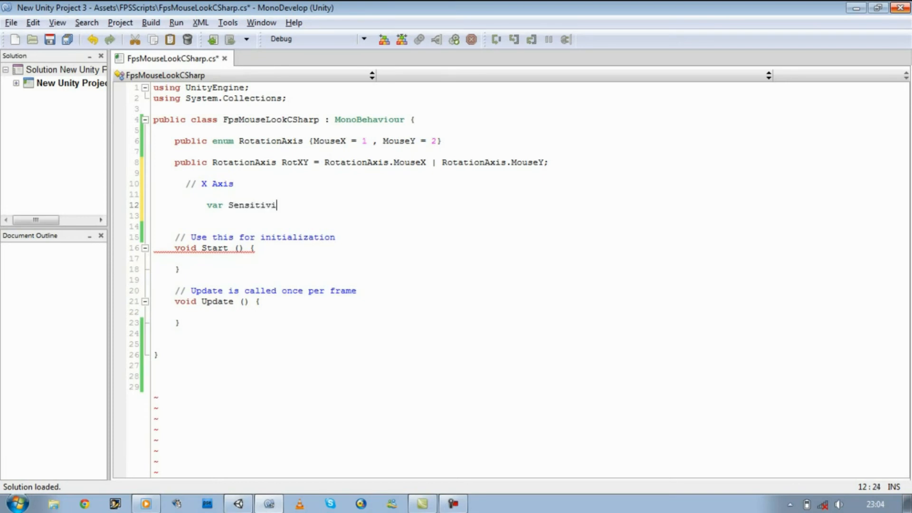
type("tyX")
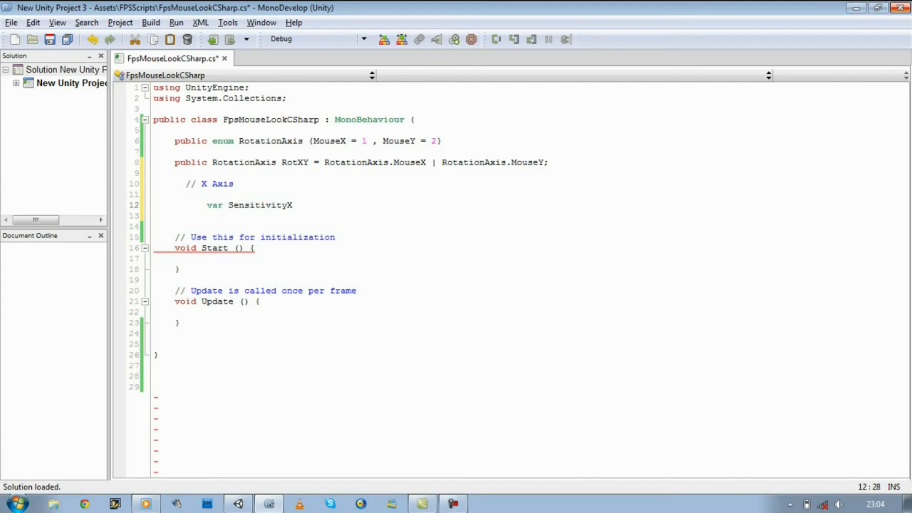
type(": f")
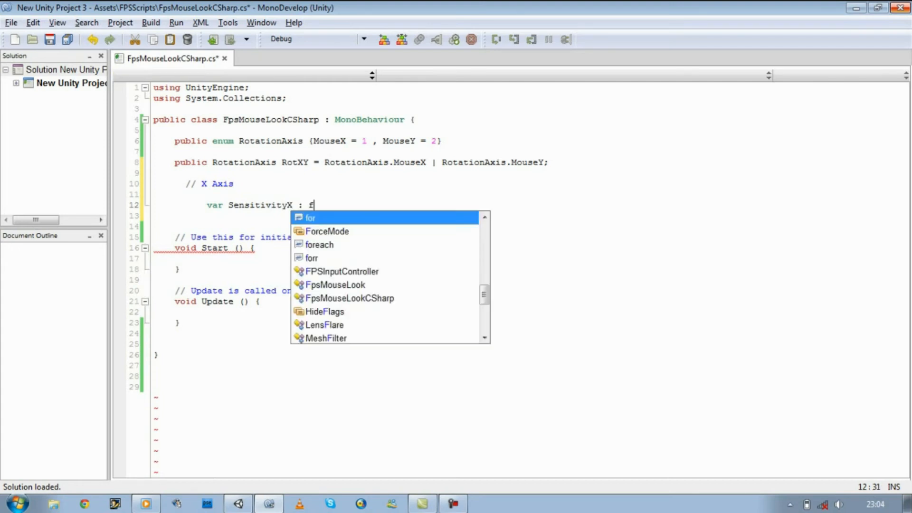
type("loat =")
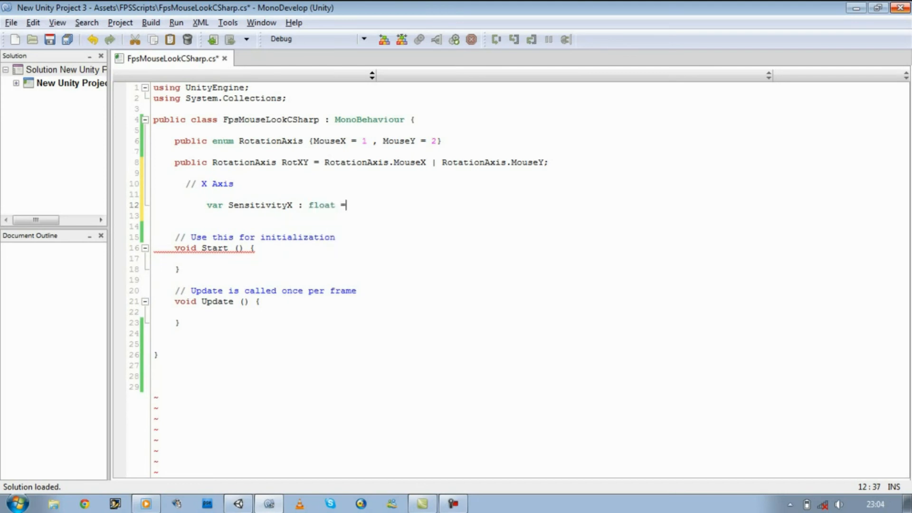
type("400")
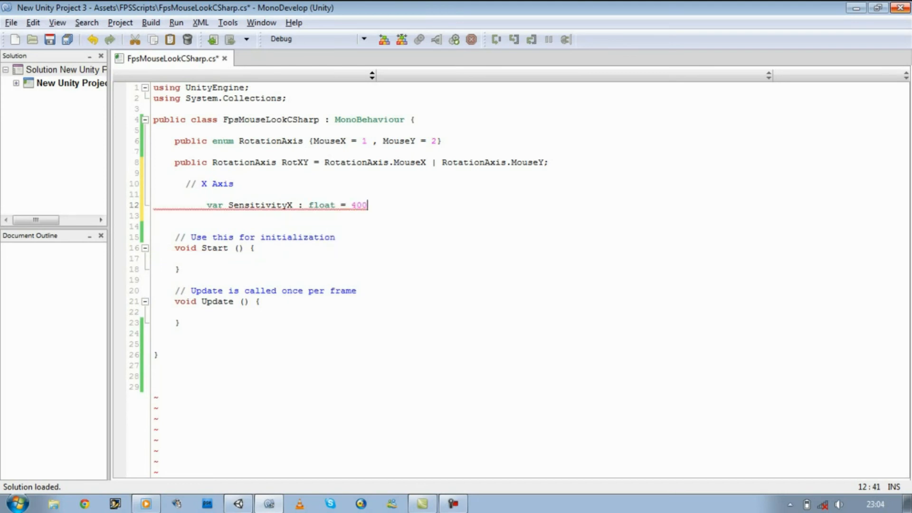
type(";")
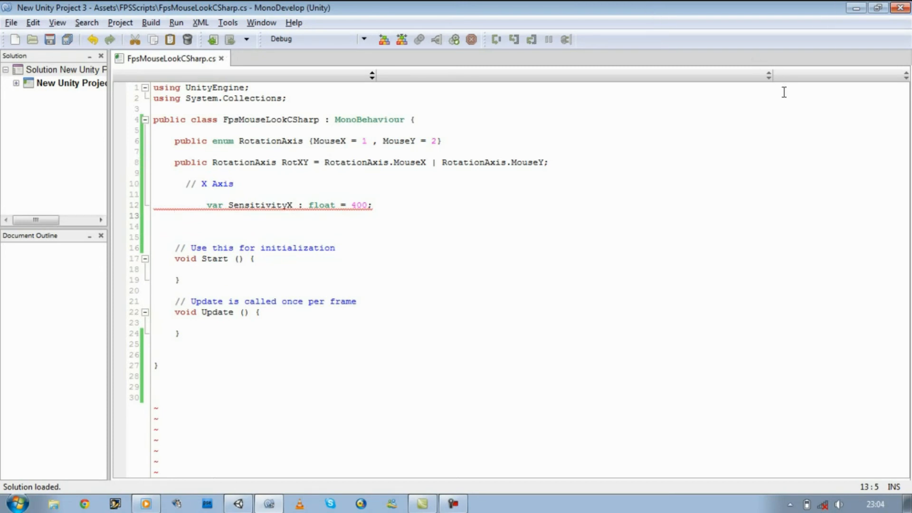
mouse_move(360, 233)
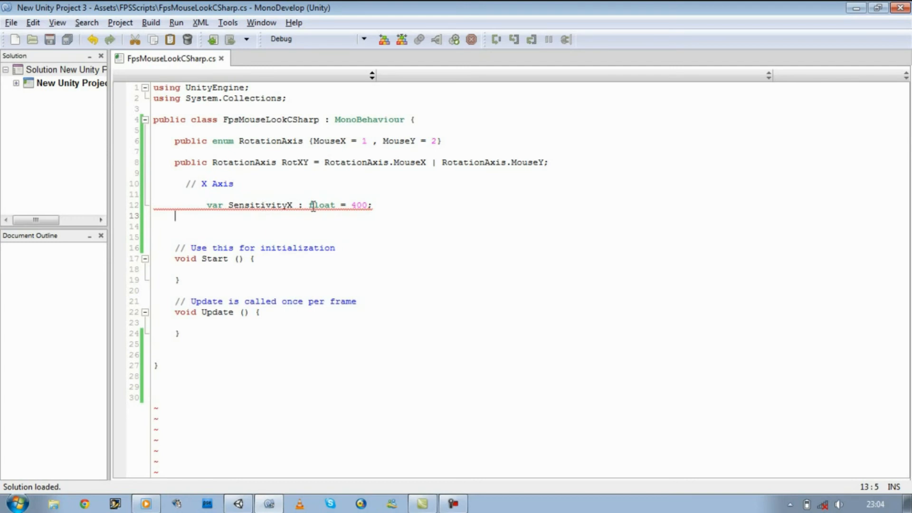
mouse_move(375, 204)
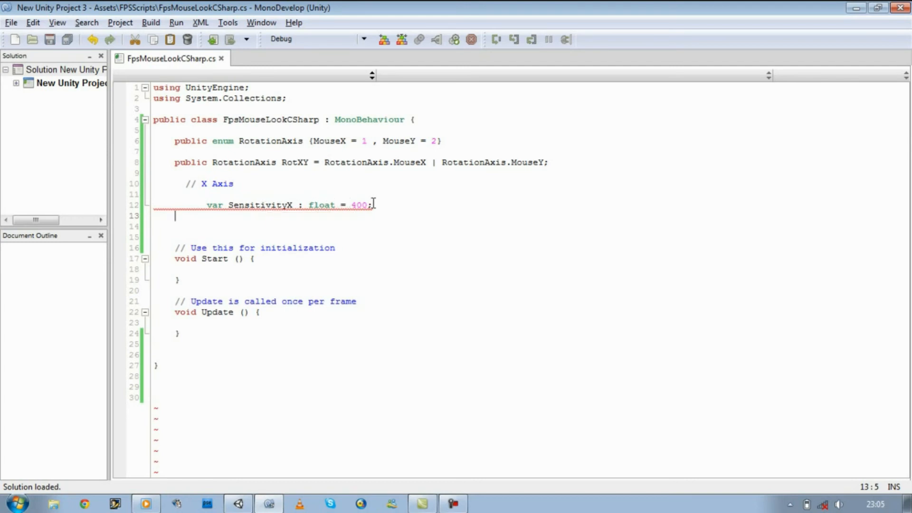
mouse_move(372, 203)
type("float")
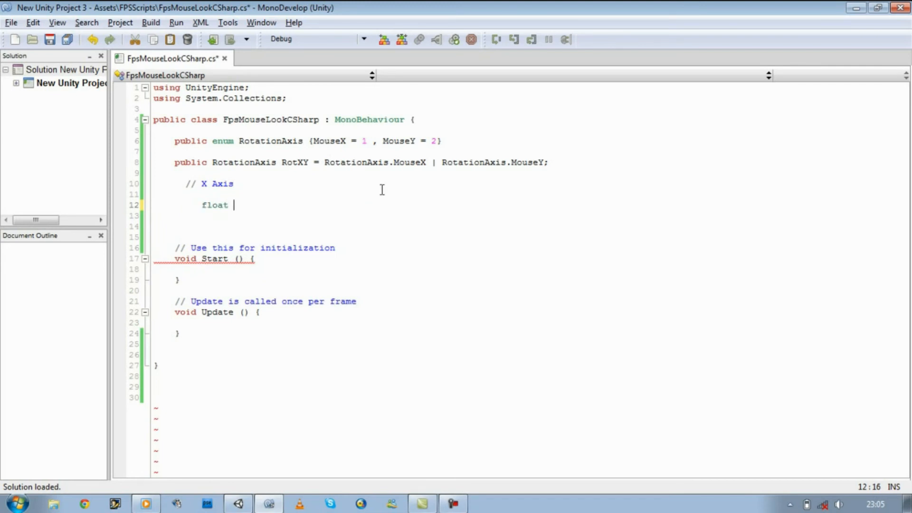
- Rewrite line 12 as the C# declaration float SensitivityX = 400f; and save the script
type("Se")
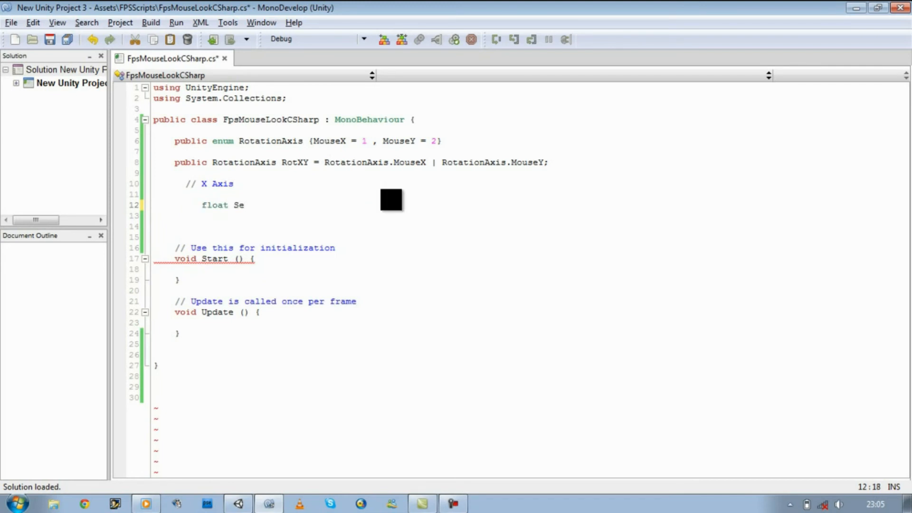
type("nsi")
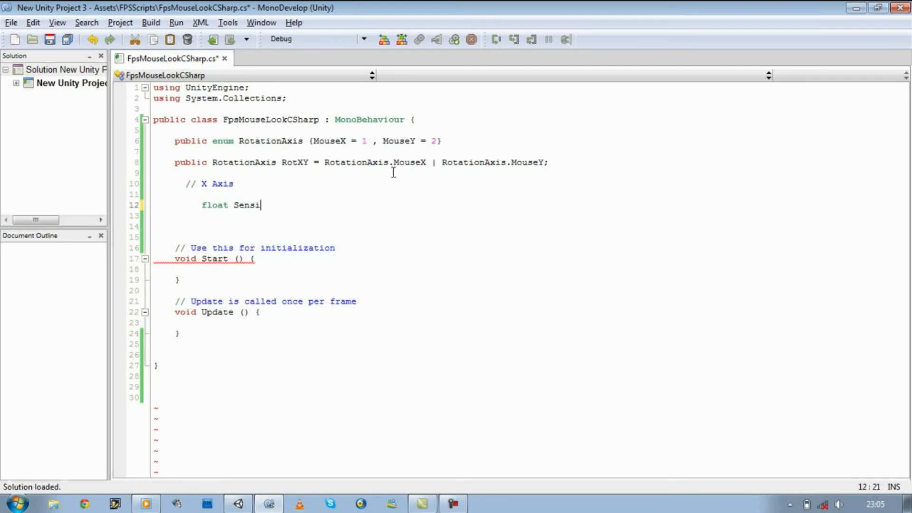
type("tivit")
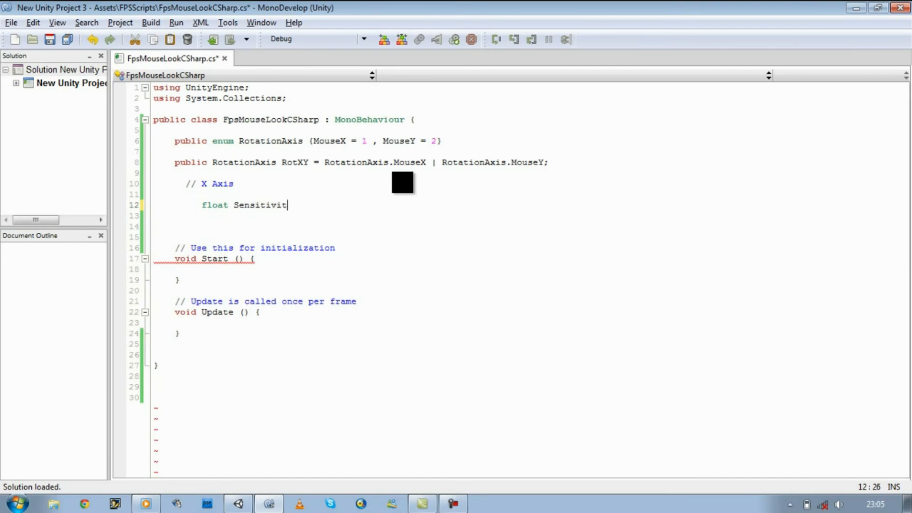
type("yX")
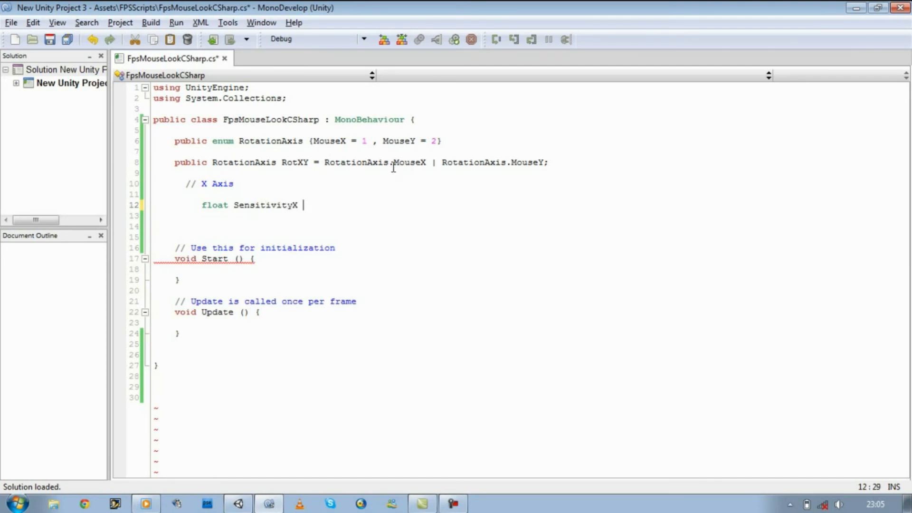
type("= 400")
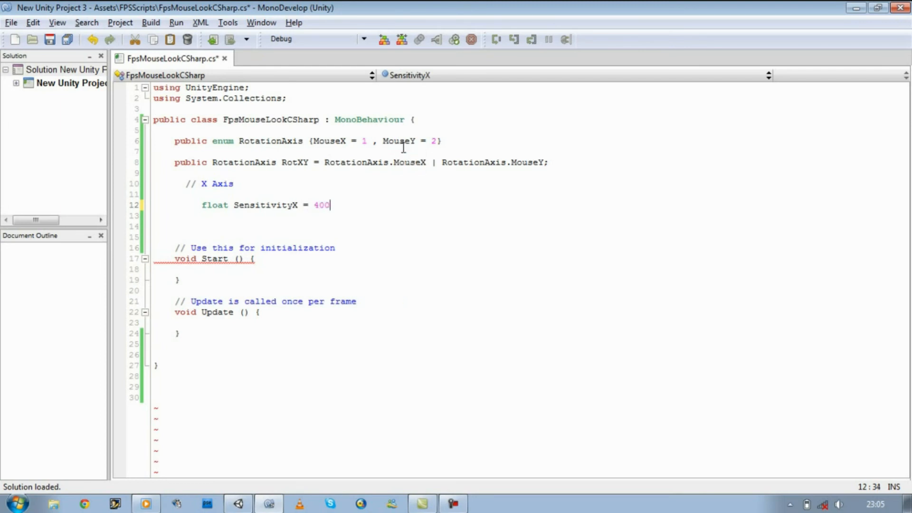
type("f;")
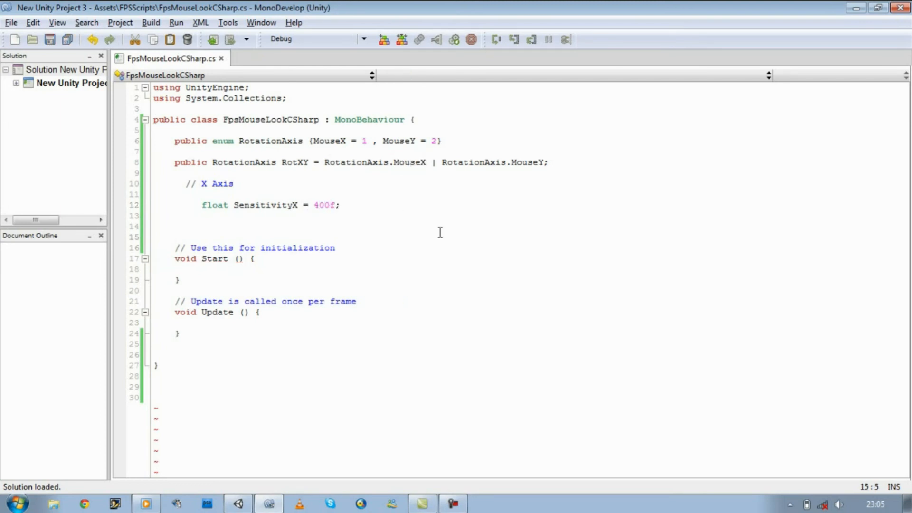
left_click(175, 237)
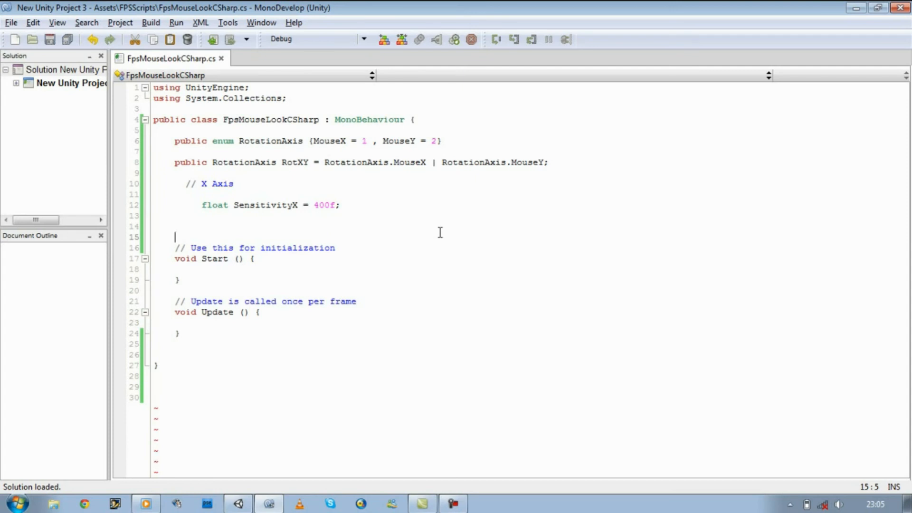
mouse_move(266, 321)
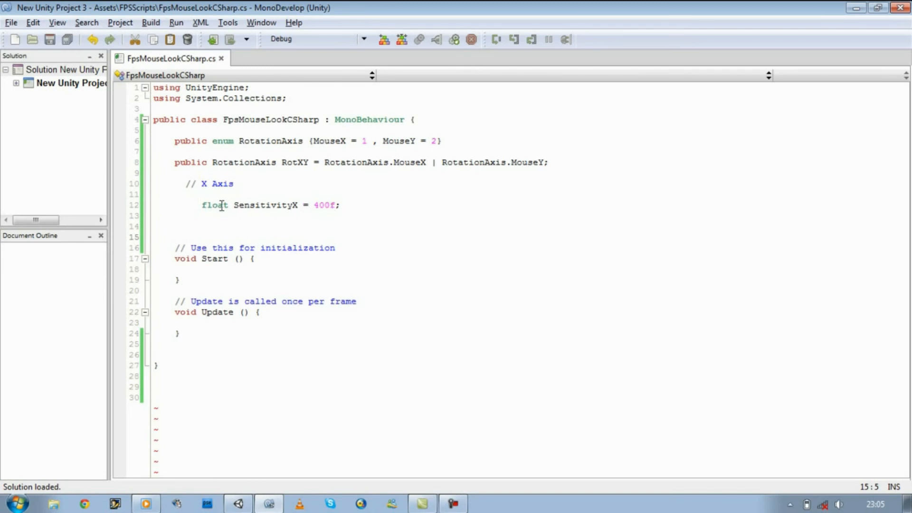
mouse_move(218, 205)
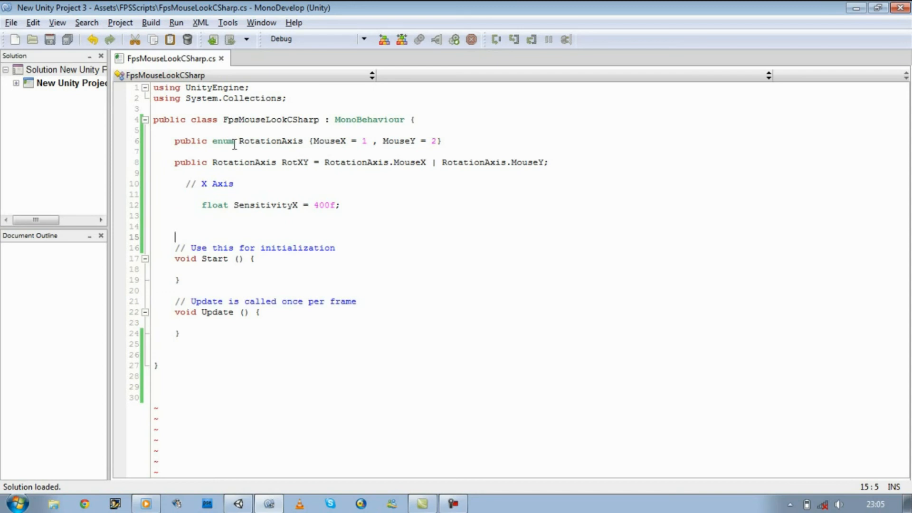
mouse_move(229, 178)
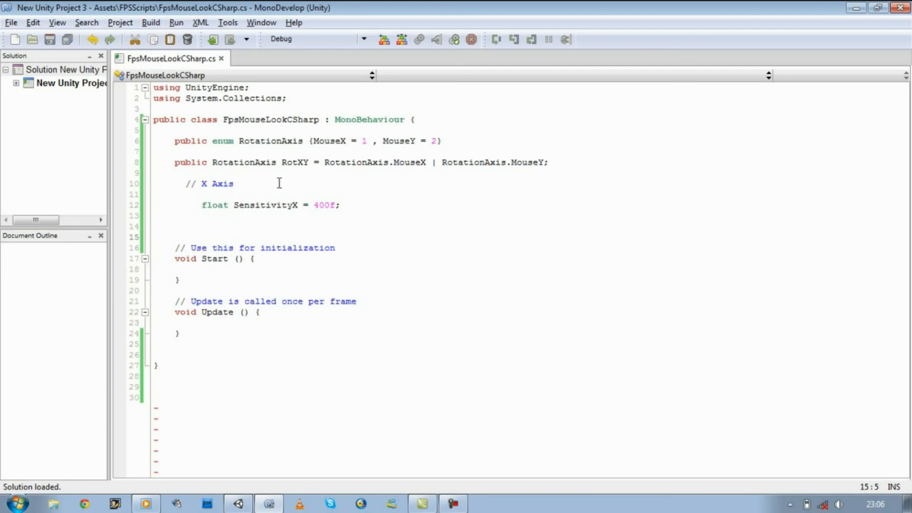
mouse_move(233, 207)
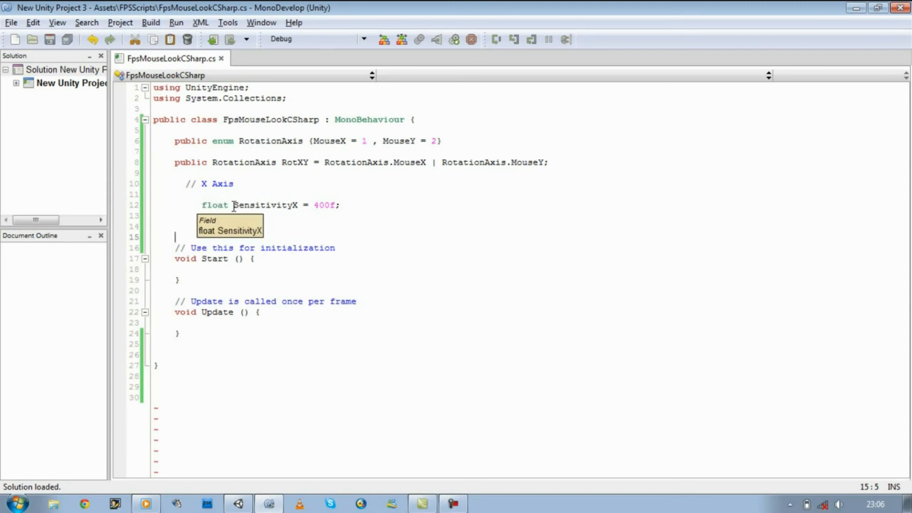
mouse_move(303, 200)
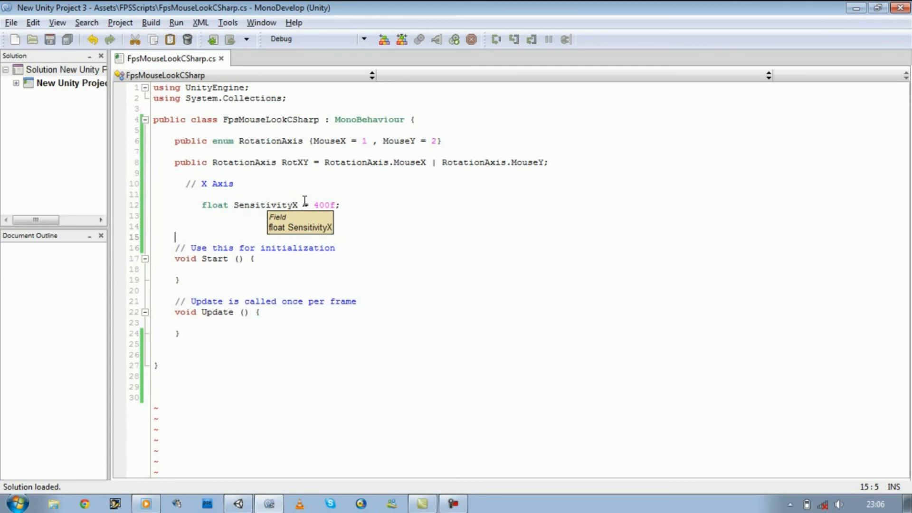
mouse_move(305, 201)
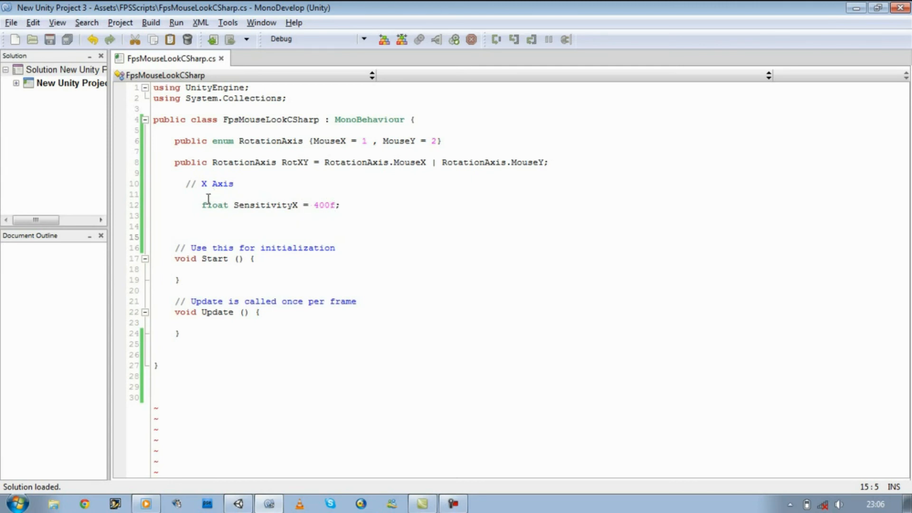
mouse_move(216, 204)
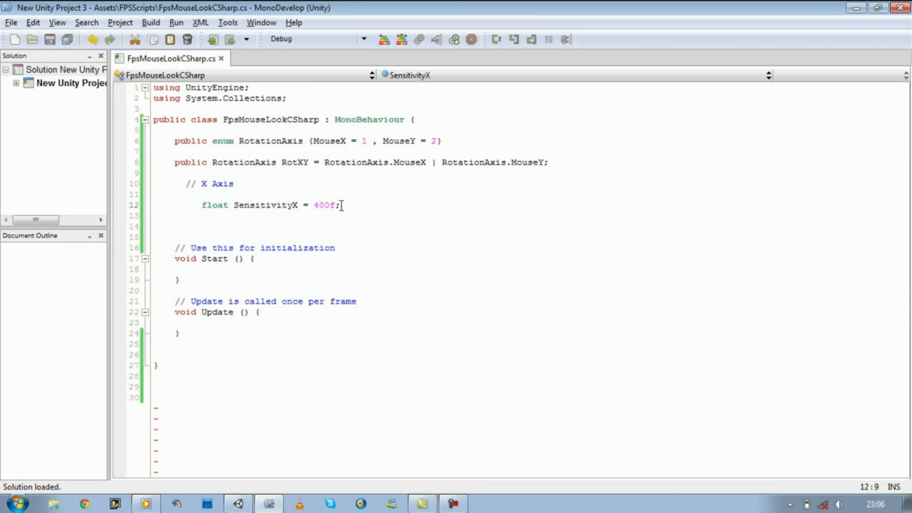
mouse_move(326, 210)
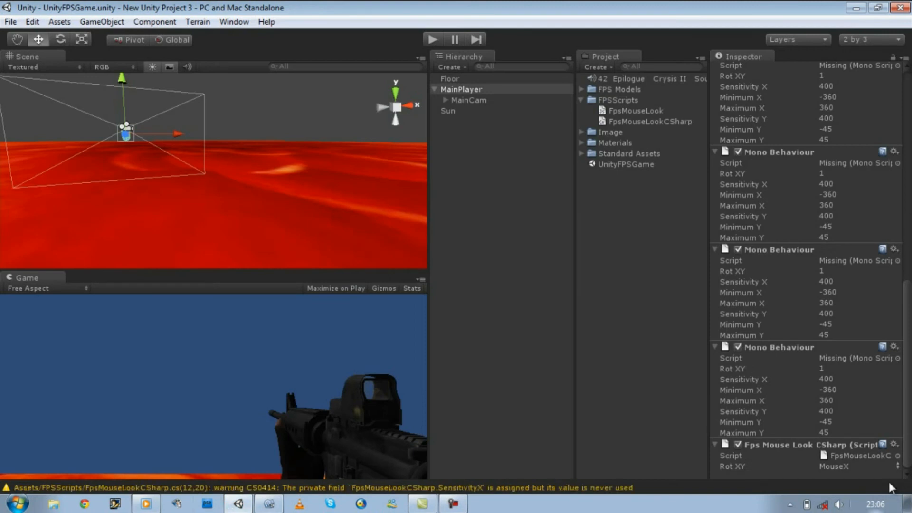
mouse_move(884, 469)
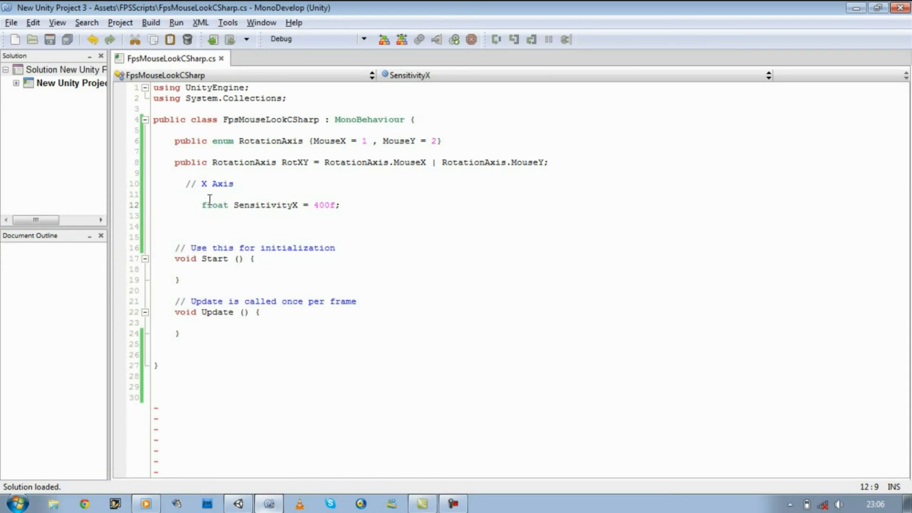
- Make the SensitivityX field public, save, and return to Unity
type("public")
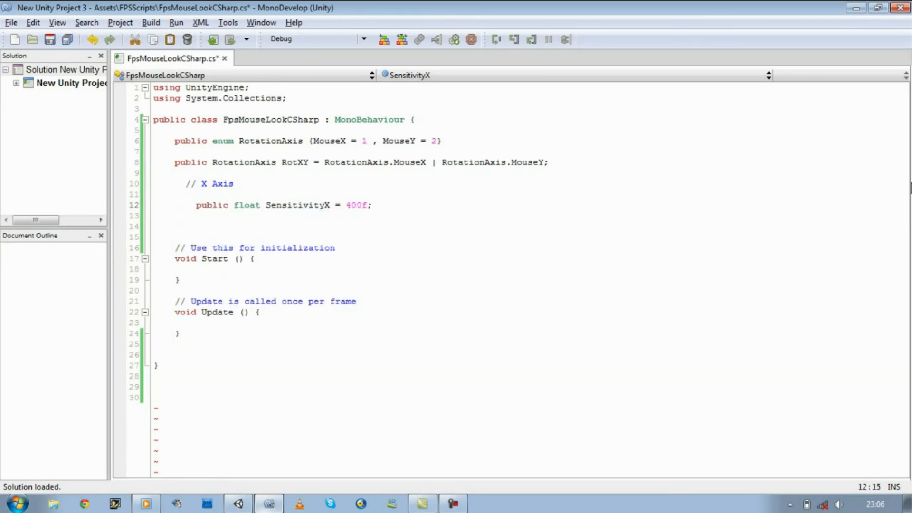
left_click(238, 503)
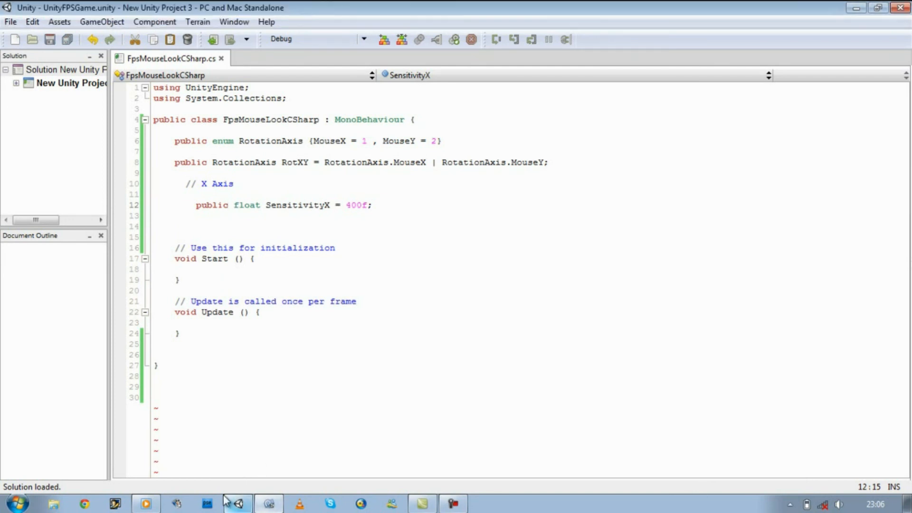
left_click(237, 503)
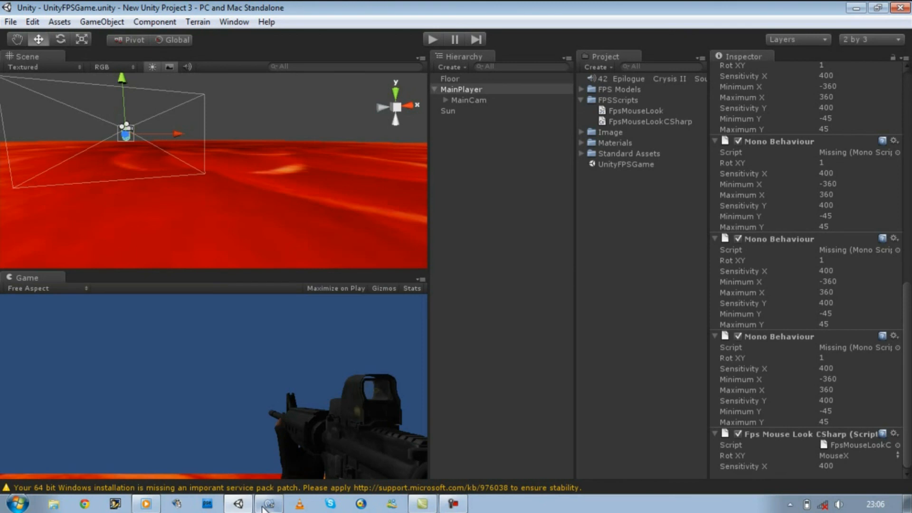
- Check the Sensitivity X field of 400 in Unity, then return to MonoDevelop
left_click(267, 503)
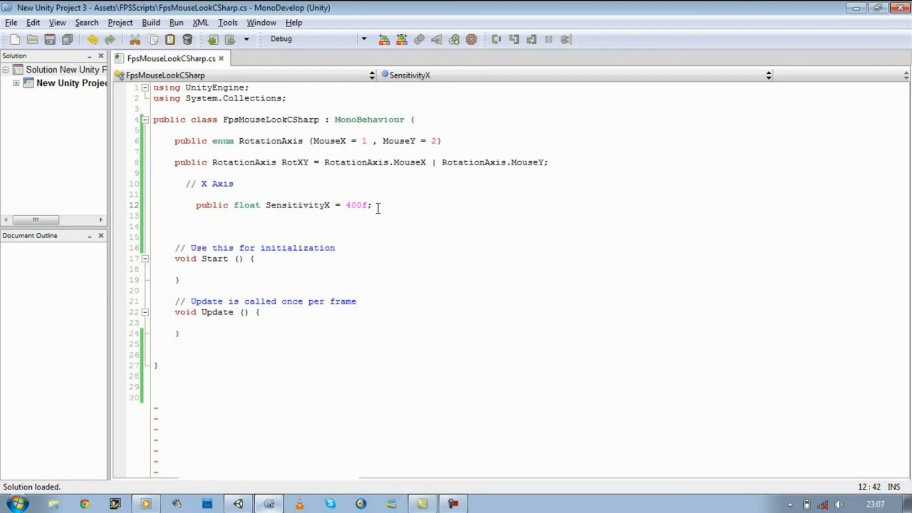
- Add the field declaration public float MinimumX = -360; below SensitivityX
key("enter")
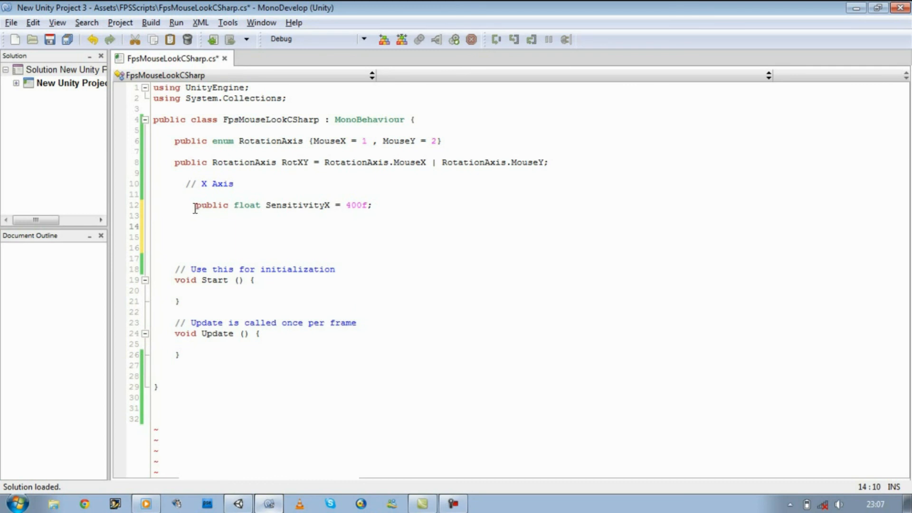
left_click_drag(196, 204, 286, 204)
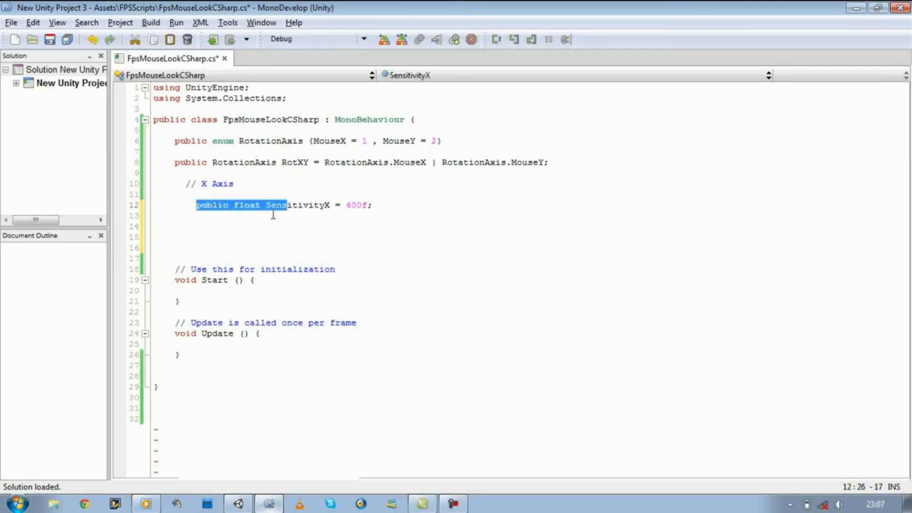
type("pub")
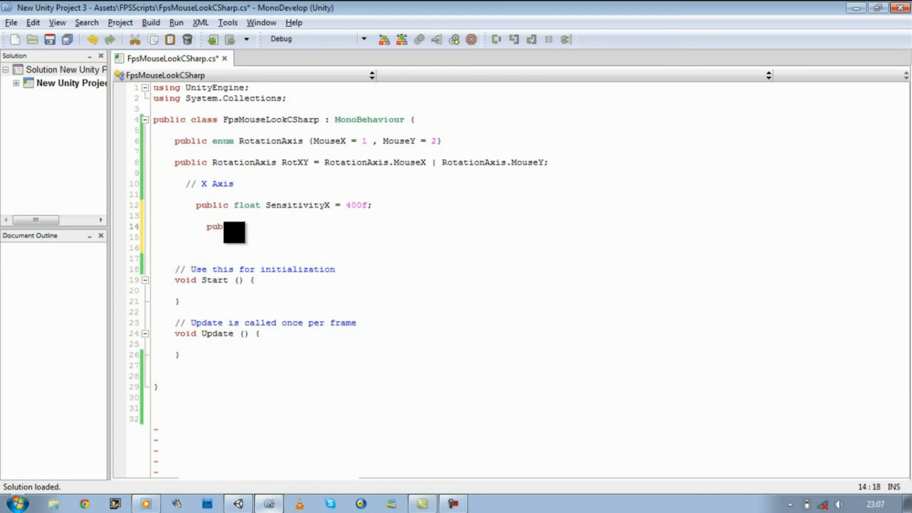
type("float")
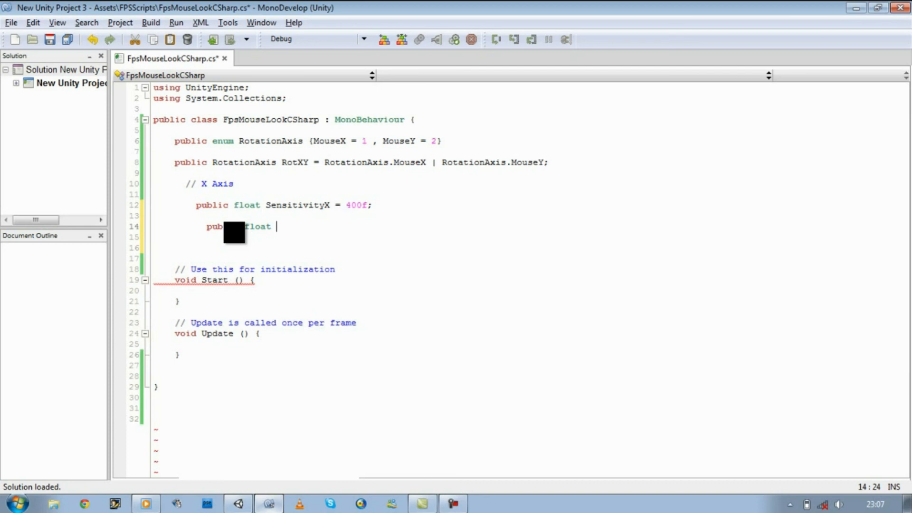
type("MinimumX")
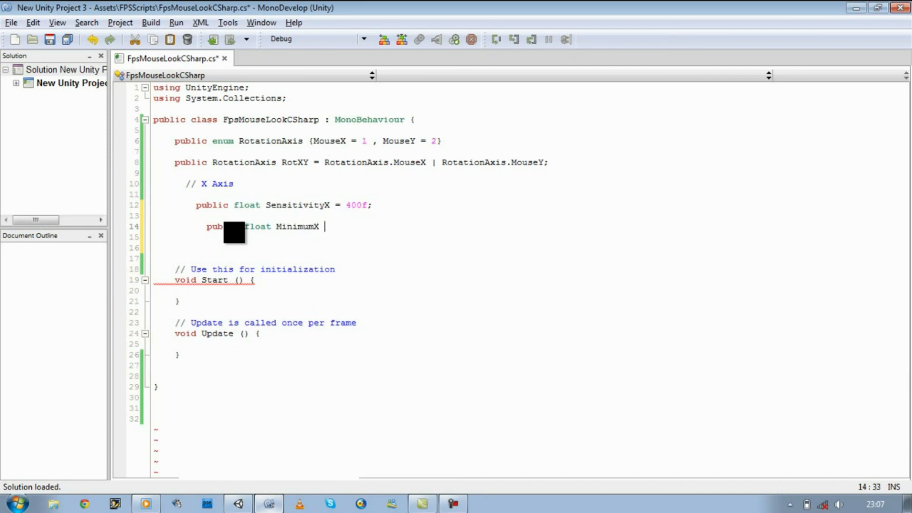
type("=")
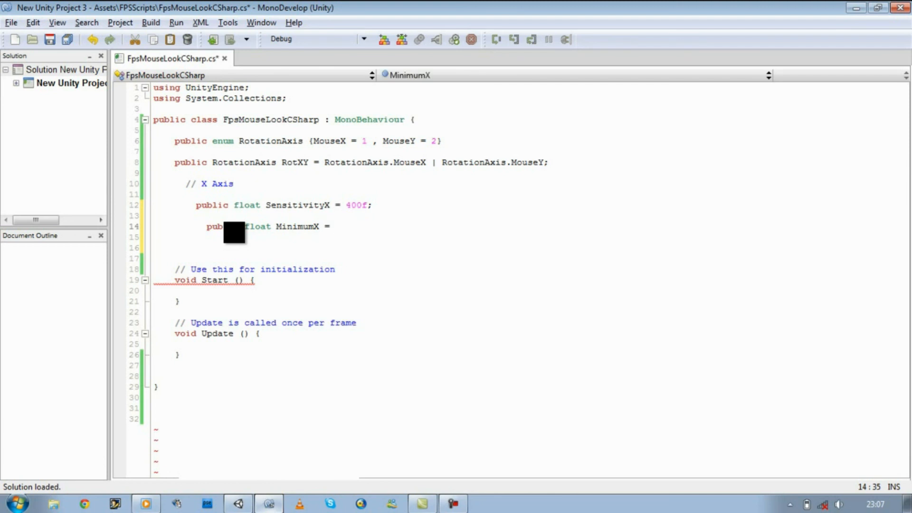
type("-3")
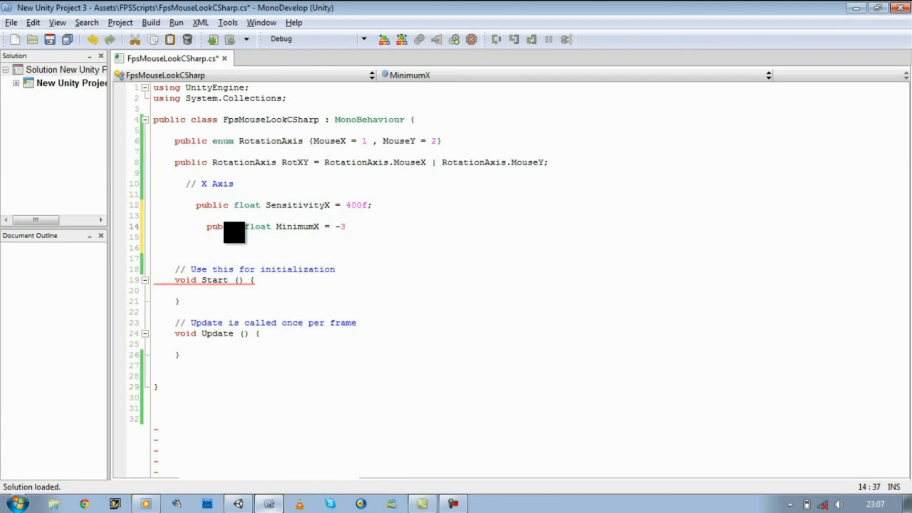
type("60;")
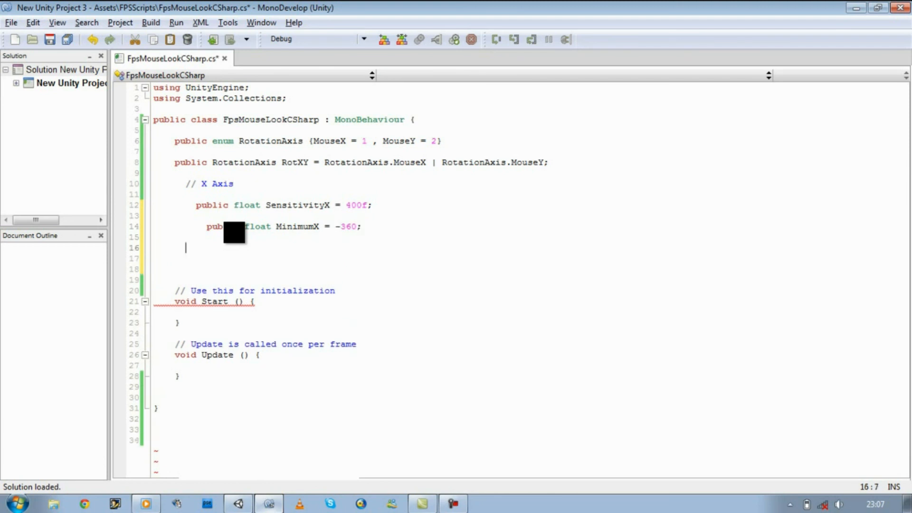
- Begin the public float MaximumX declaration on the next line
type("public F")
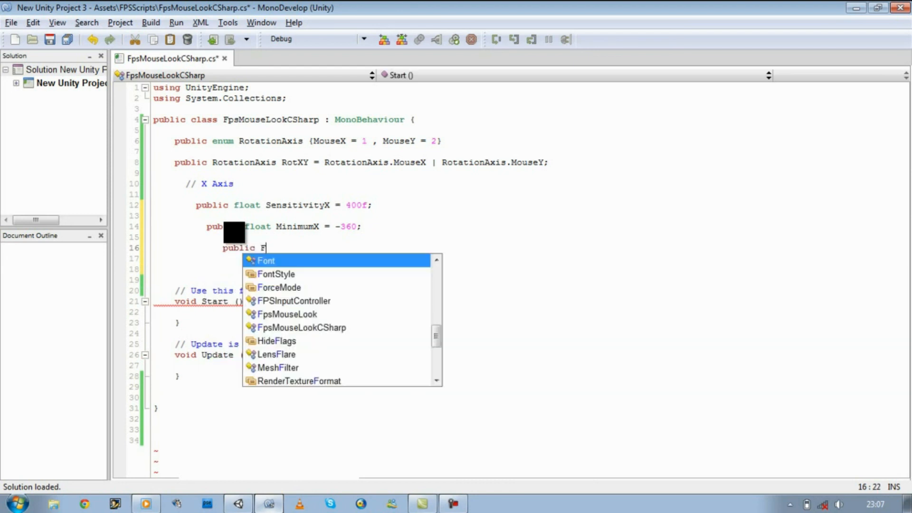
type("loat Ma")
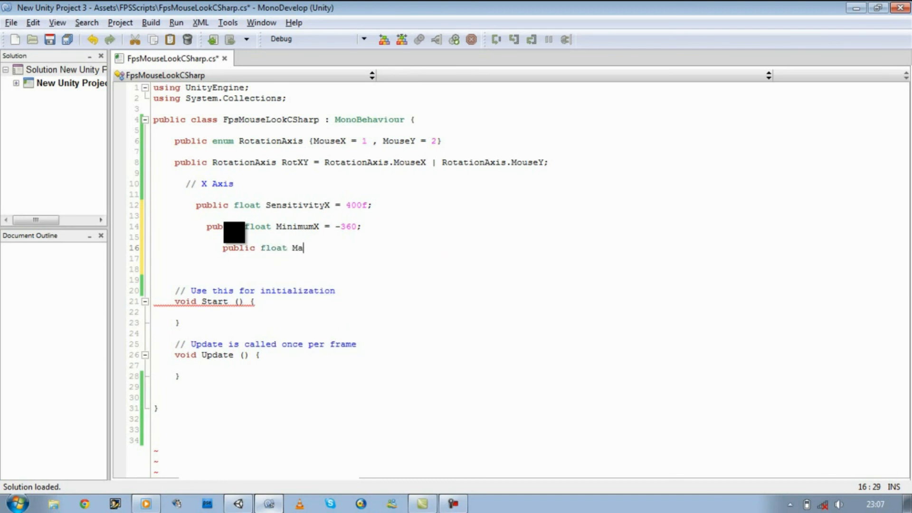
type("ximum")
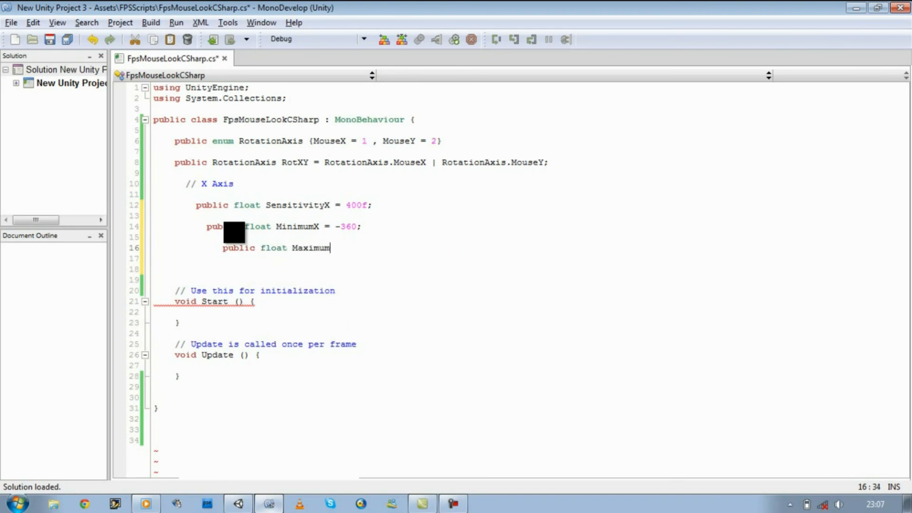
type("X")
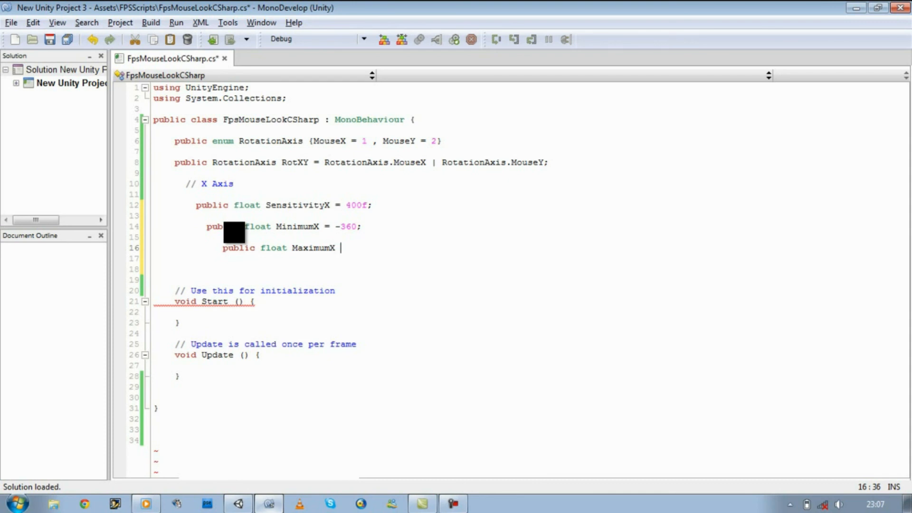